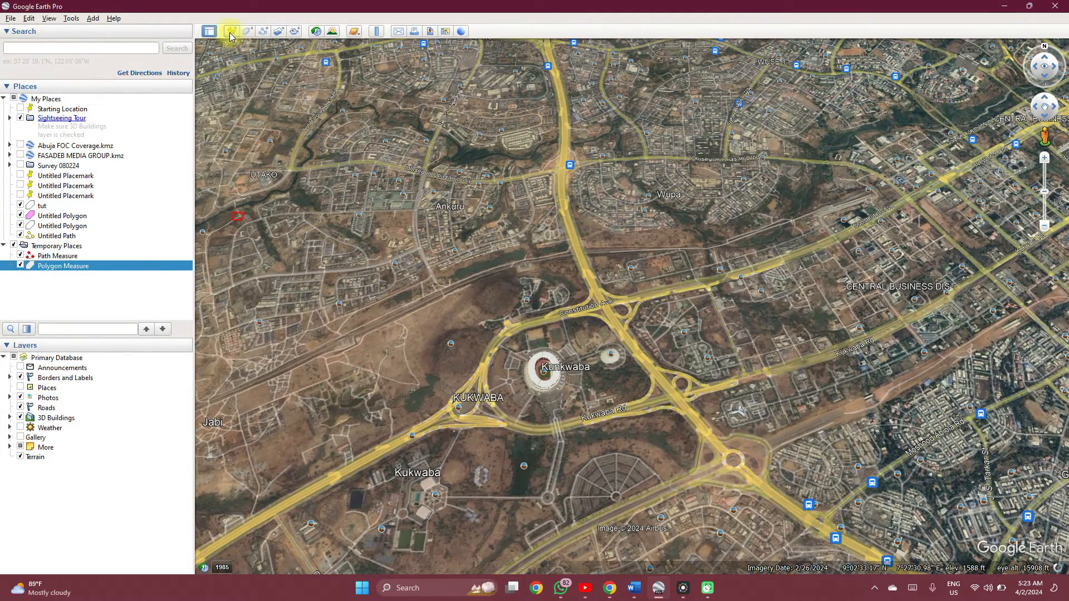
Step: Place a new placemark on the Kukwaba stadium and name it NATIONL STAD
{"action": "left_click", "coordinate": [230, 30]}
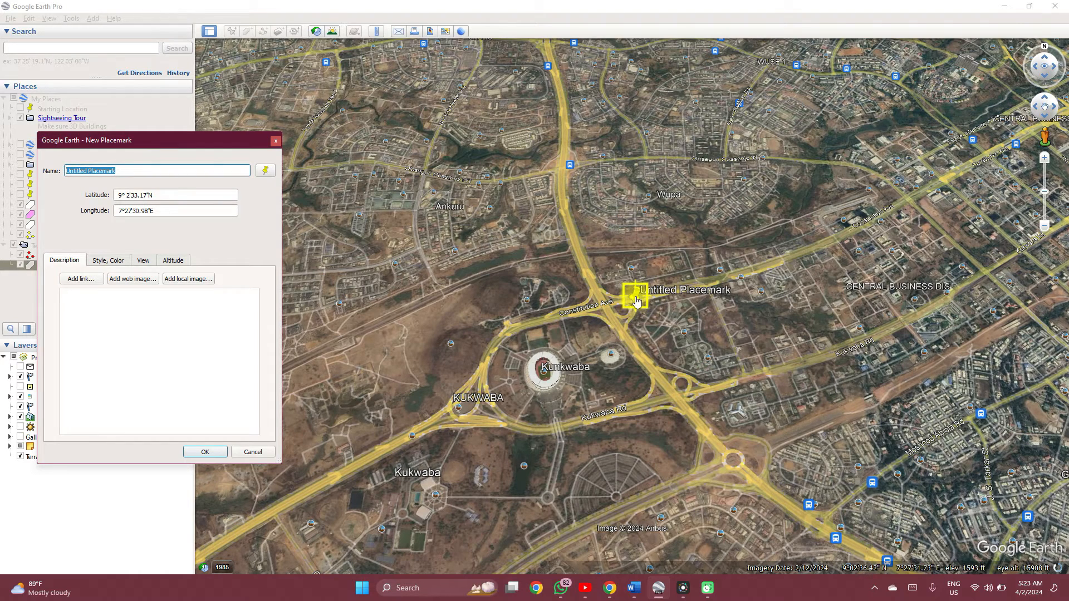
{"action": "left_click_drag", "start_coordinate": [626, 297], "coordinate": [549, 377]}
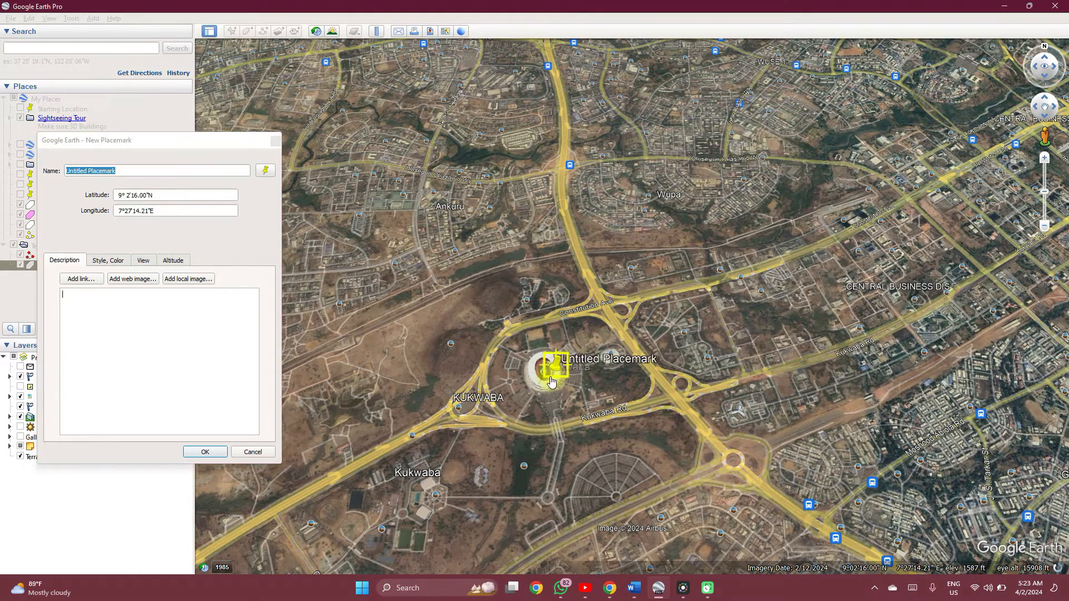
{"action": "left_click_drag", "start_coordinate": [553, 370], "coordinate": [541, 375]}
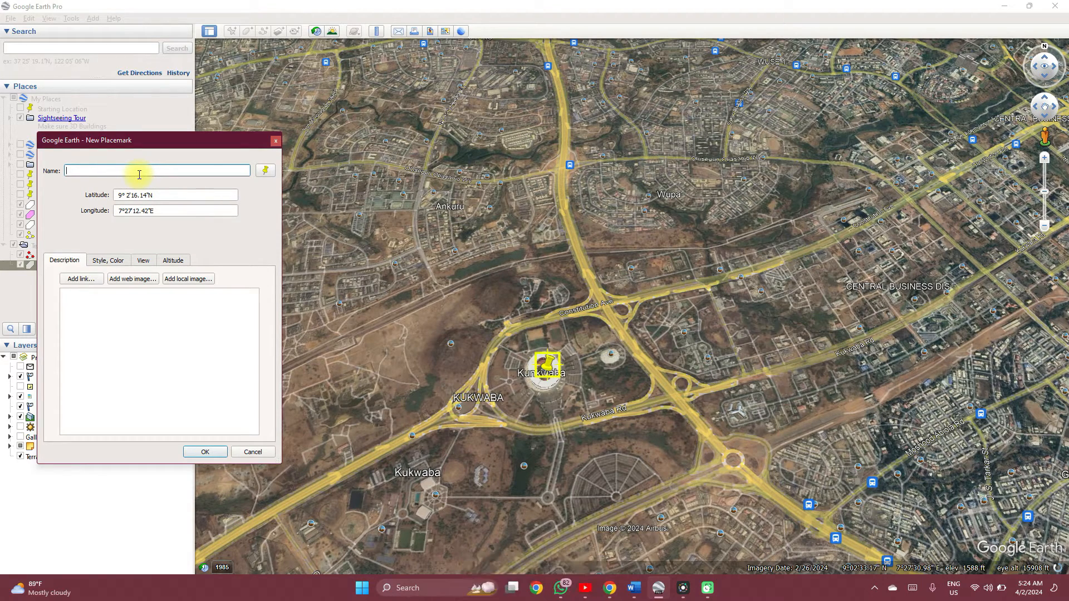
{"action": "type", "text": "NATIONL"}
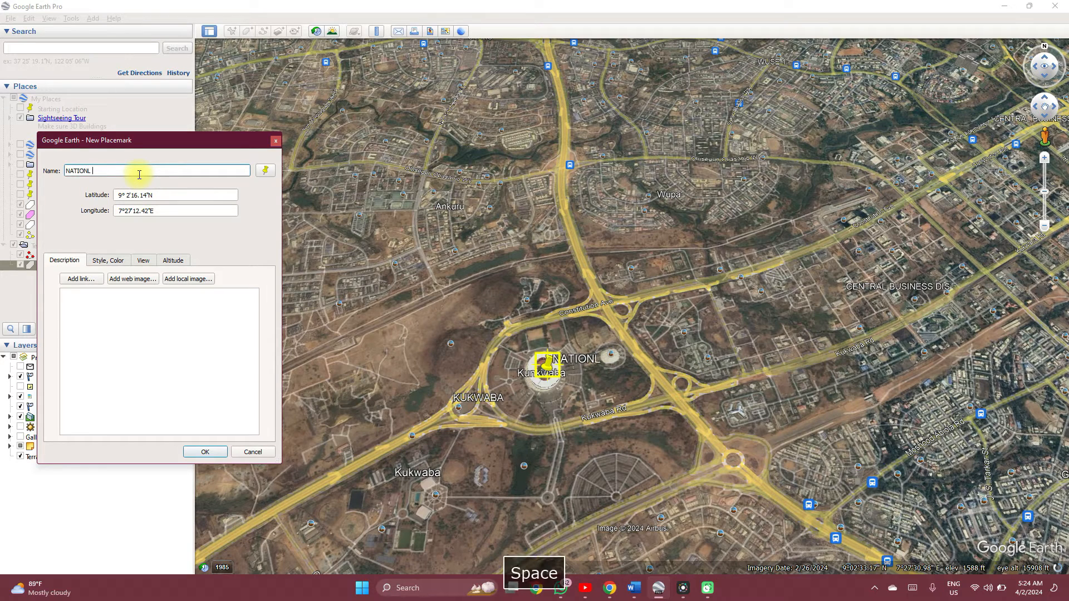
{"action": "type", "text": "STAD"}
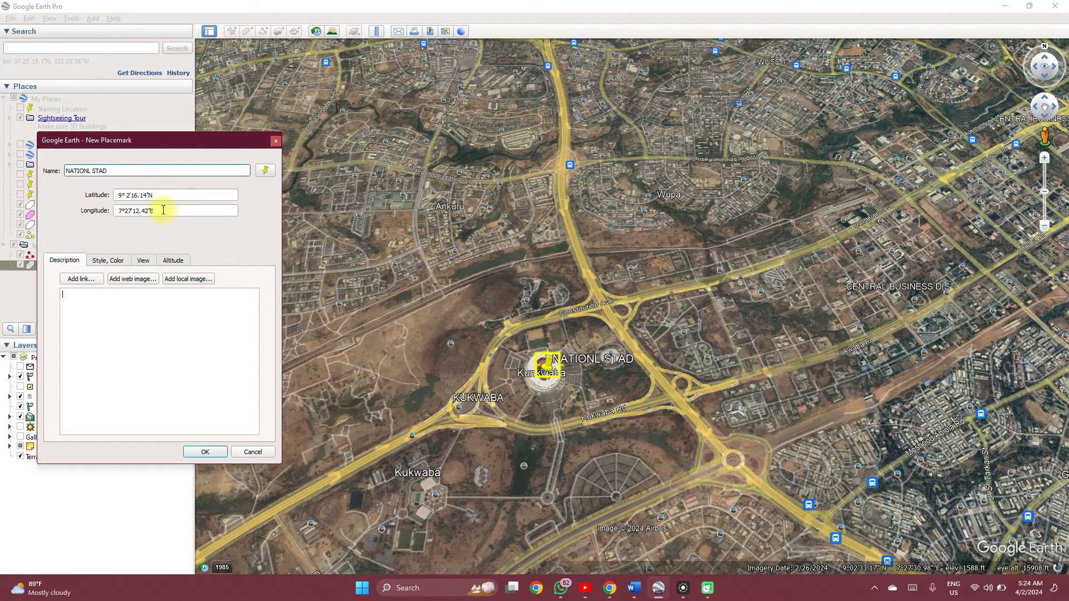
{"action": "mouse_move", "coordinate": [129, 216]}
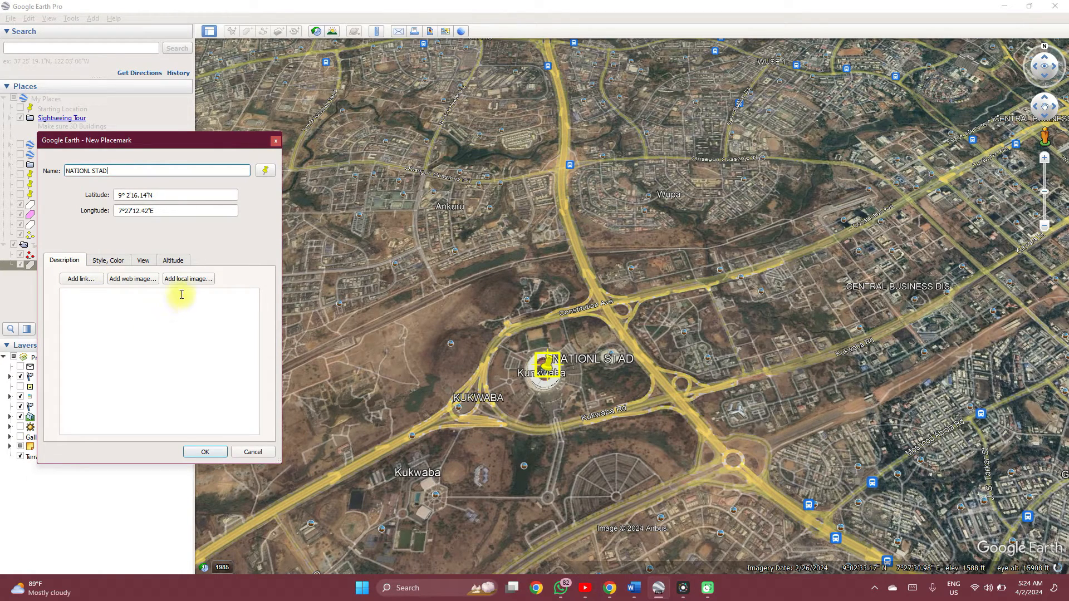
{"action": "mouse_move", "coordinate": [115, 285]}
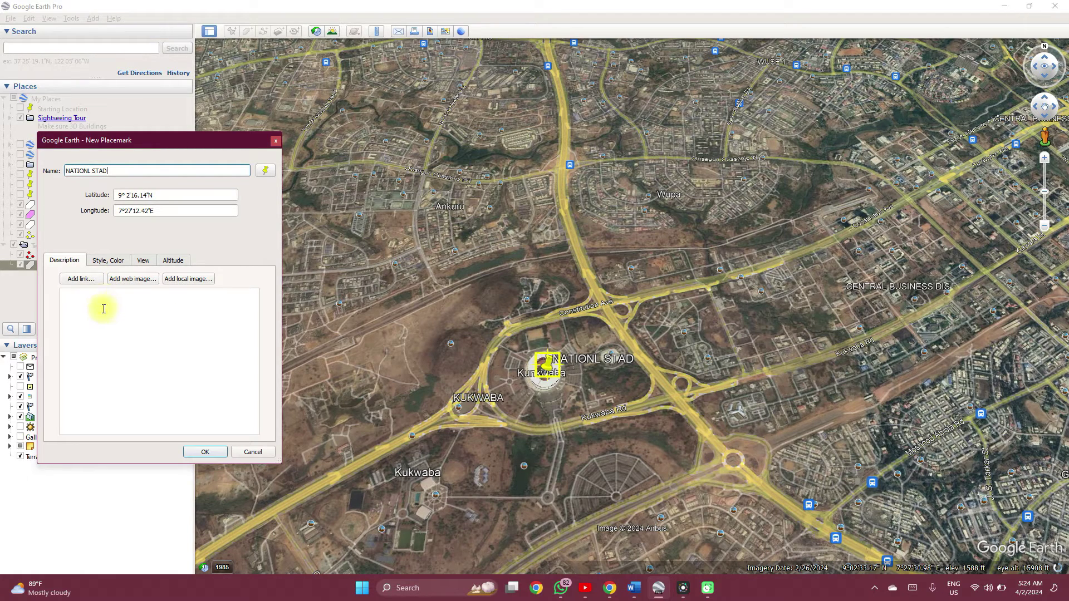
Step: Enter a short description for the NATIONL STAD placemark
{"action": "left_click", "coordinate": [69, 317]}
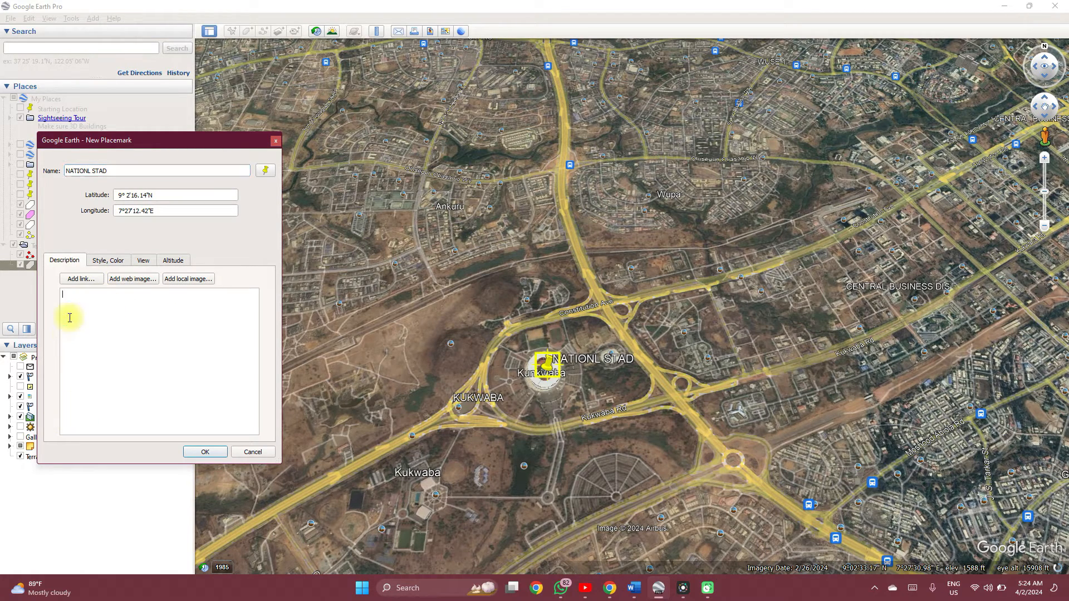
{"action": "type", "text": "GHJJ"}
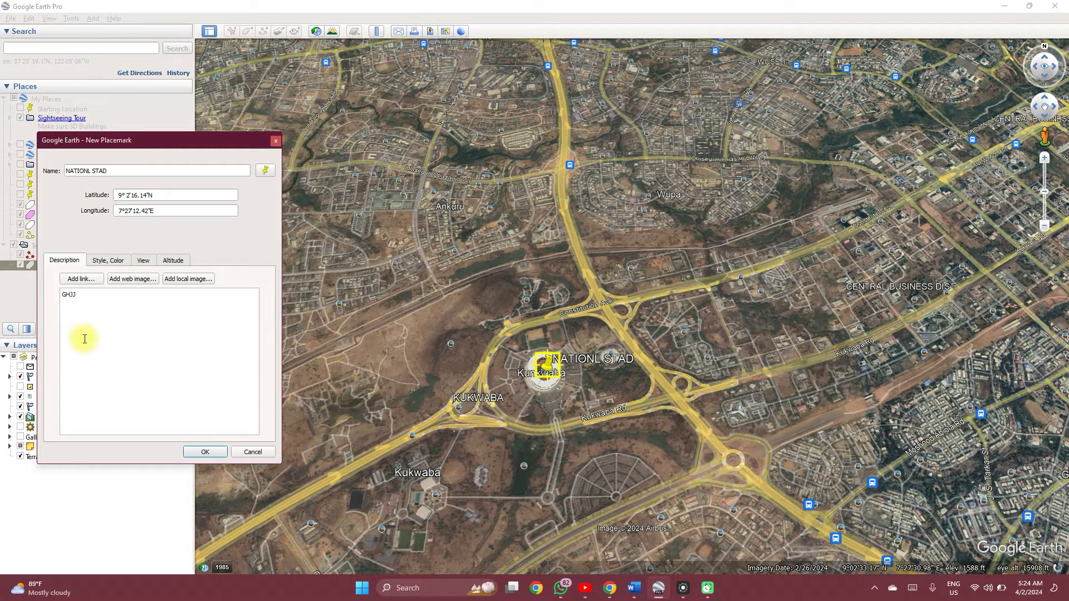
{"action": "type", "text": "DHJ;"}
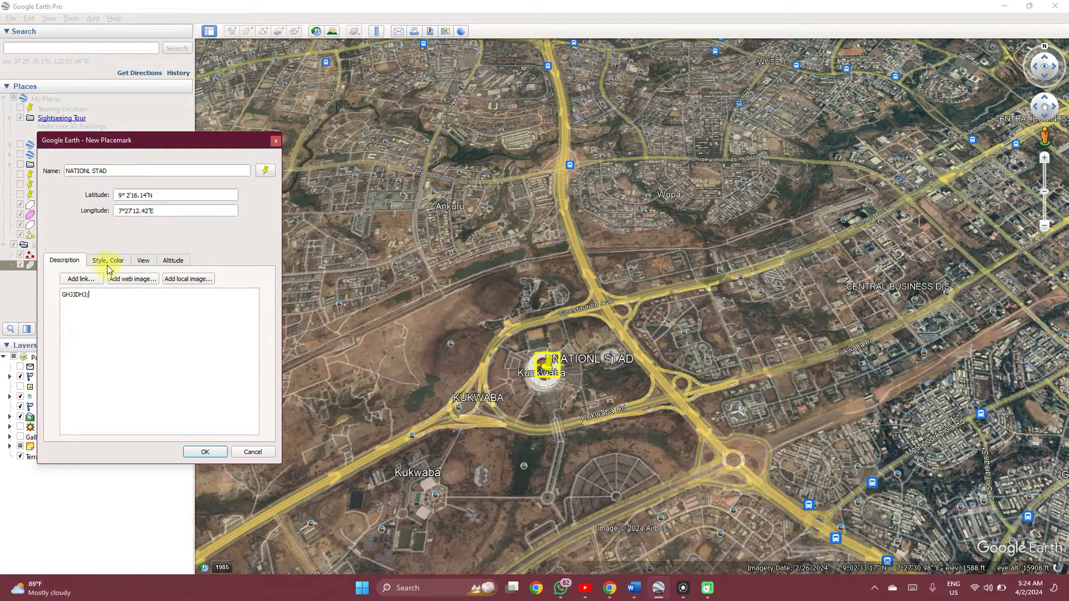
{"action": "left_click", "coordinate": [108, 260]}
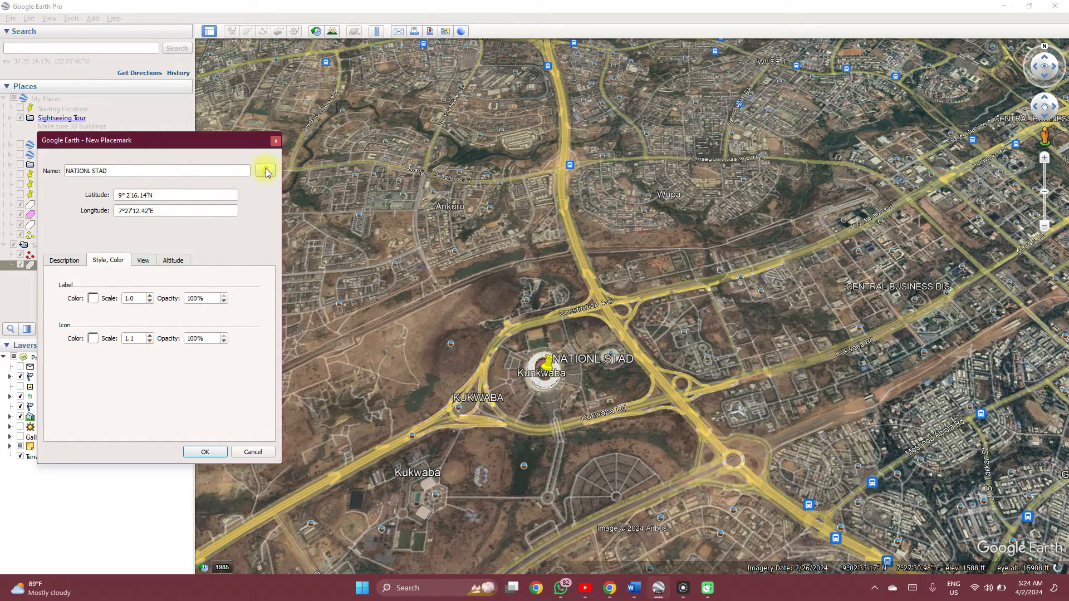
Step: Choose the bus icon as the NATIONL STAD placemark symbol
{"action": "left_click", "coordinate": [266, 171]}
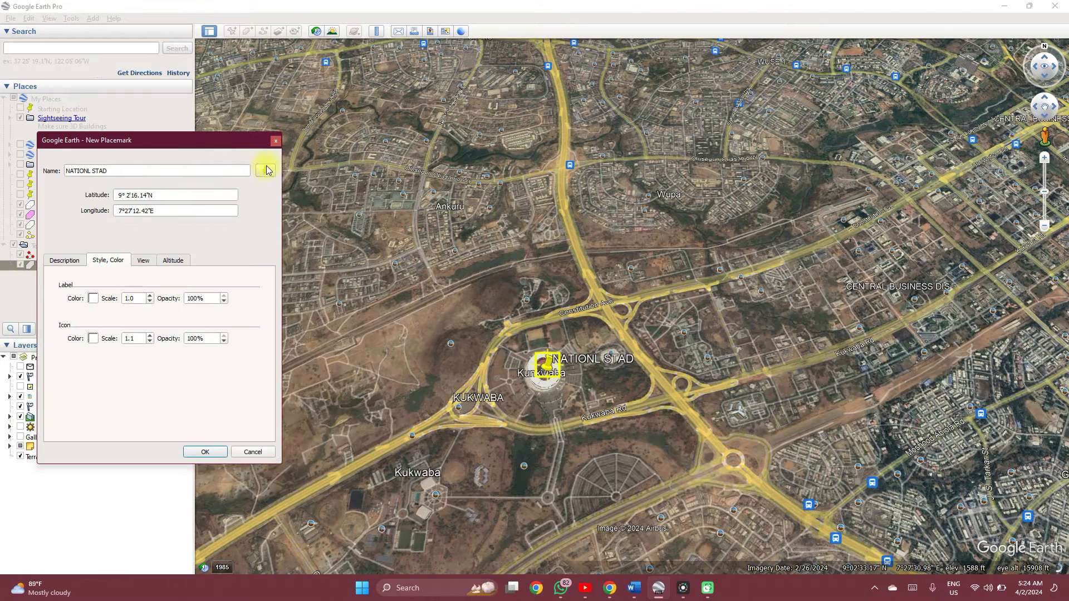
{"action": "left_click", "coordinate": [266, 169]}
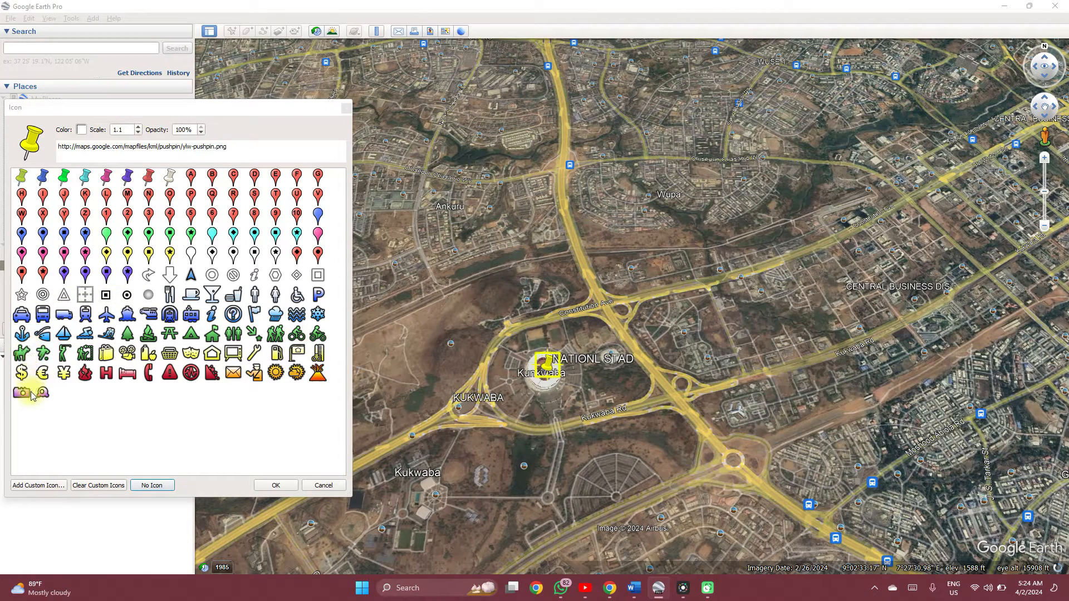
{"action": "mouse_move", "coordinate": [275, 353]}
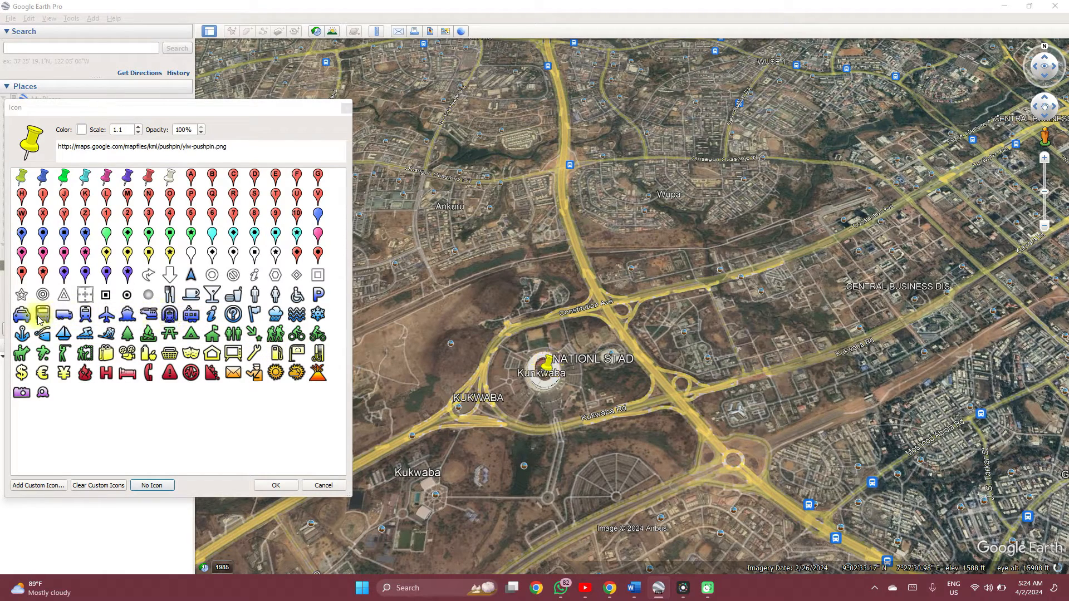
{"action": "left_click", "coordinate": [43, 315]}
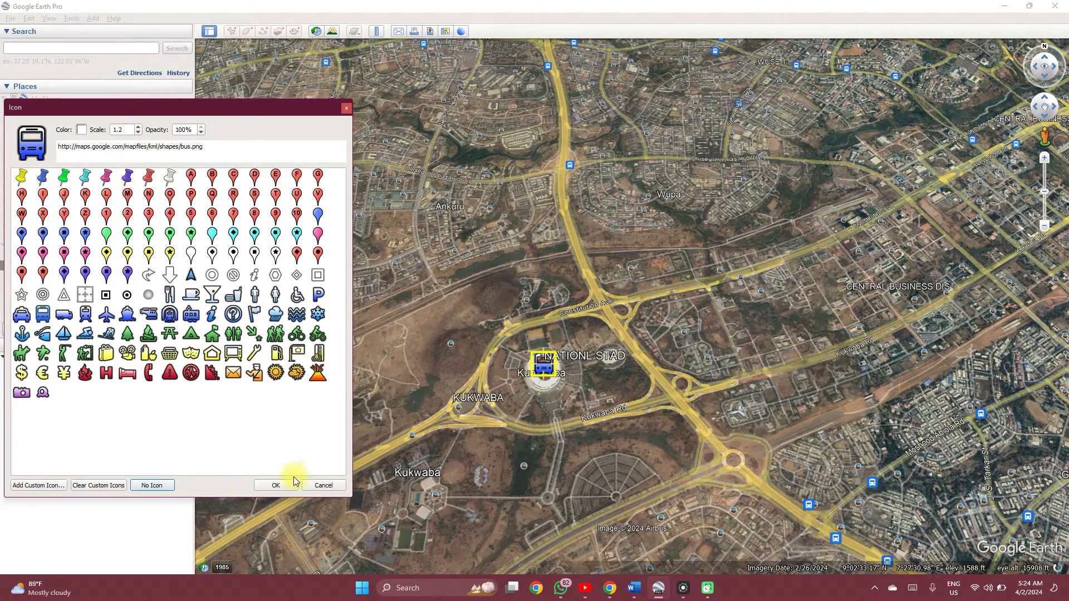
{"action": "left_click", "coordinate": [275, 485]}
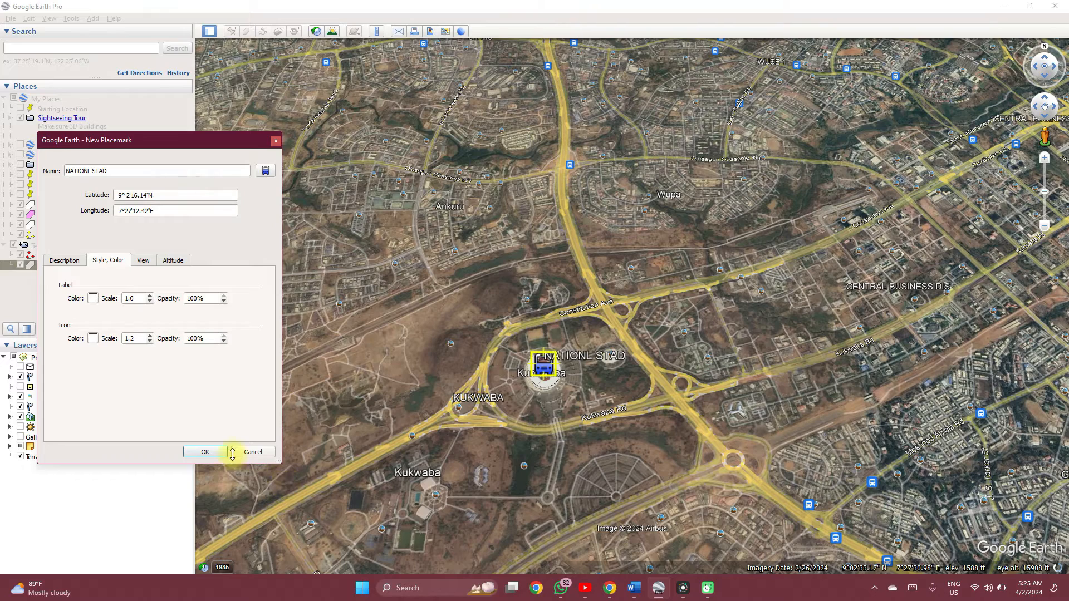
Step: Colour the bus symbol green
{"action": "left_click", "coordinate": [265, 170]}
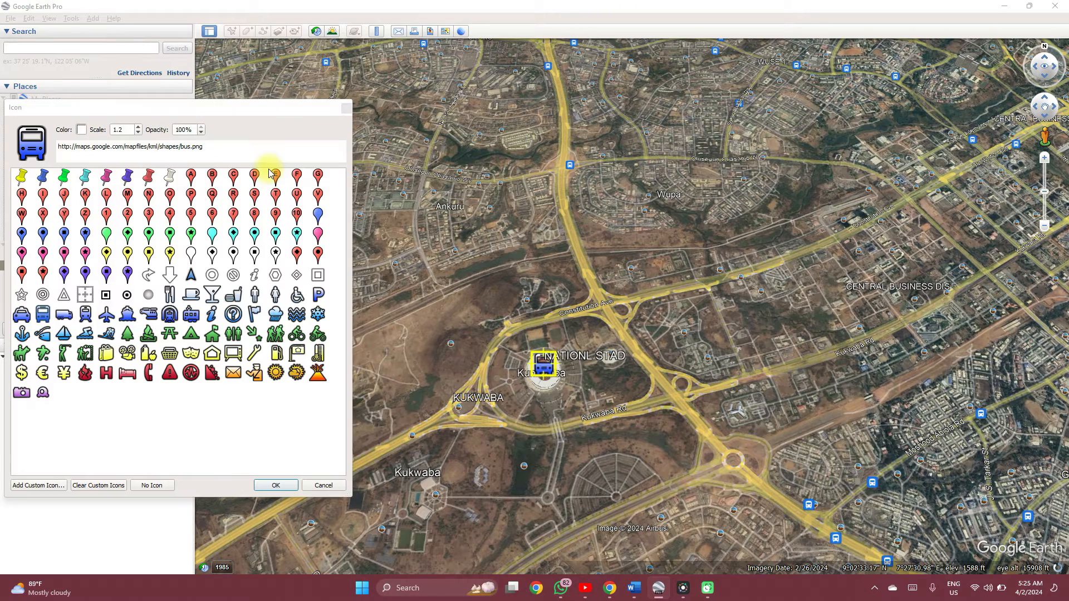
{"action": "left_click", "coordinate": [81, 130]}
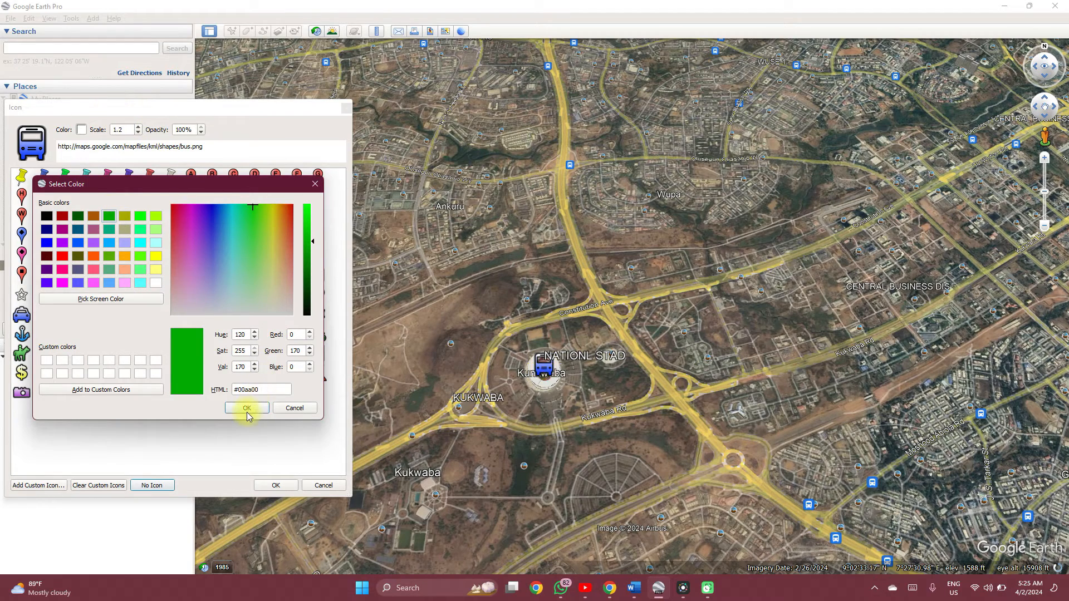
{"action": "left_click", "coordinate": [247, 408]}
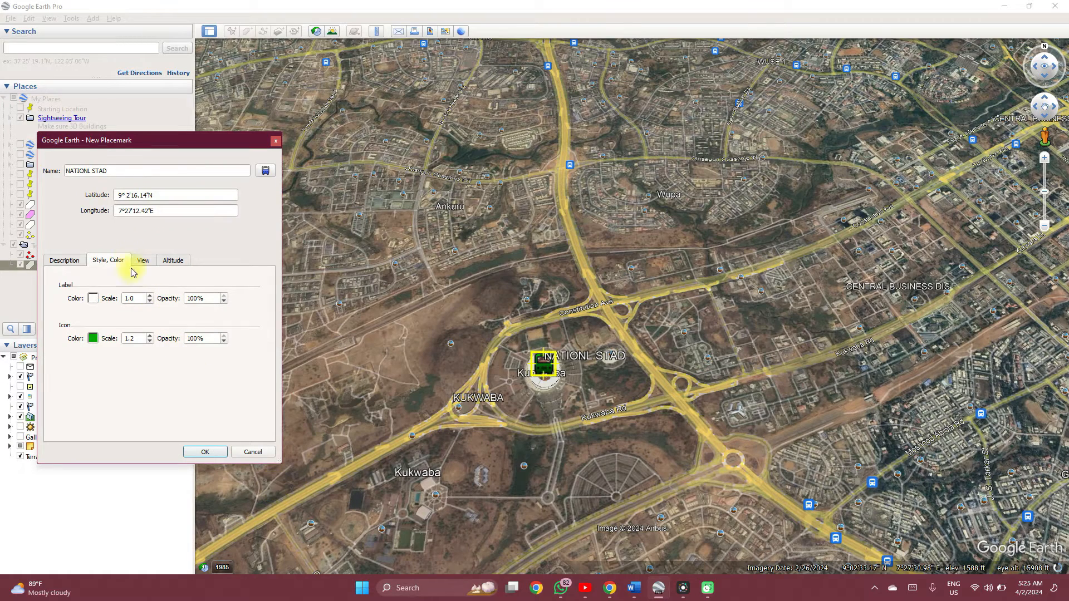
Step: Review the description and style, then confirm NATIONL STAD into Temporary Places
{"action": "left_click", "coordinate": [64, 260]}
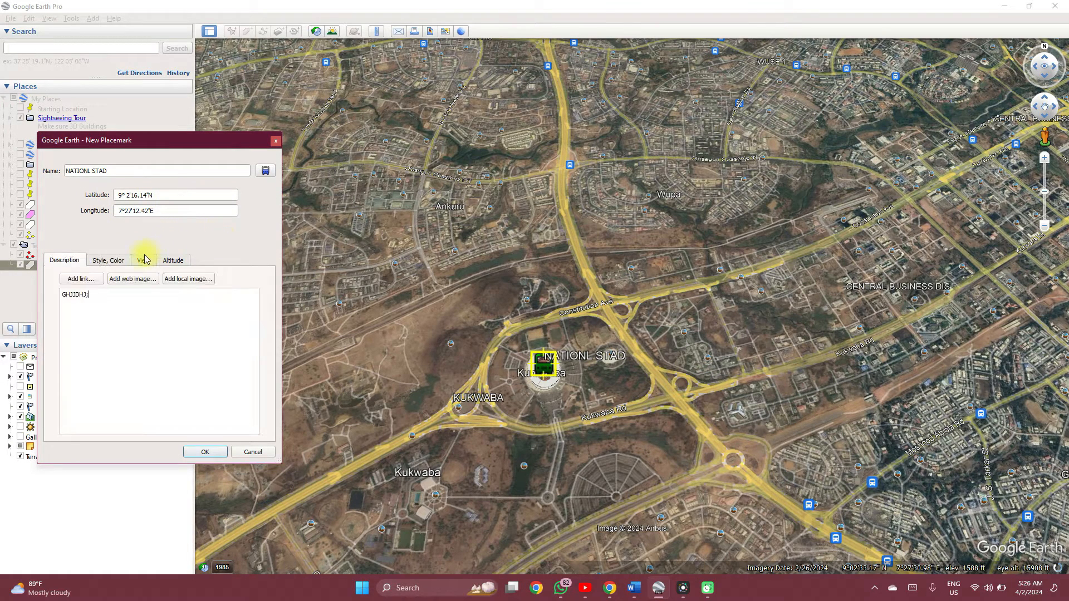
{"action": "left_click", "coordinate": [108, 260]}
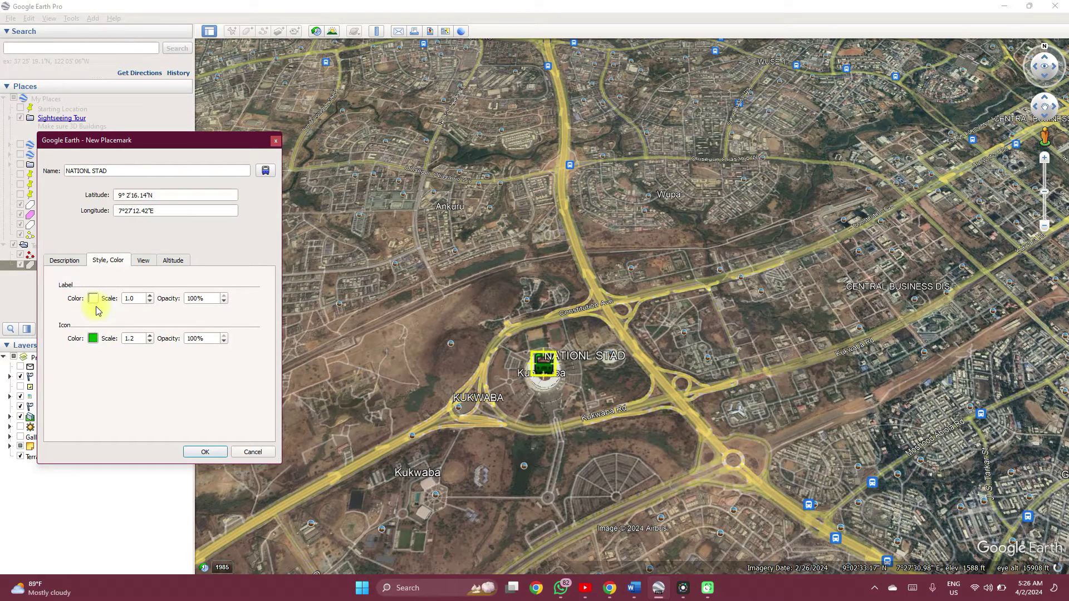
{"action": "mouse_move", "coordinate": [122, 182]}
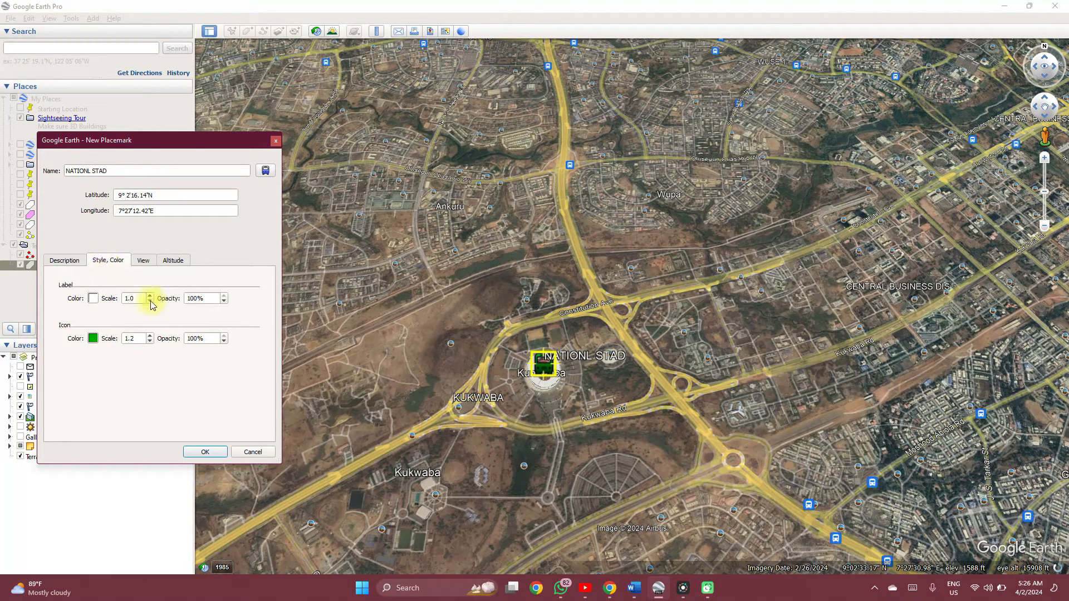
{"action": "left_click", "coordinate": [149, 301]}
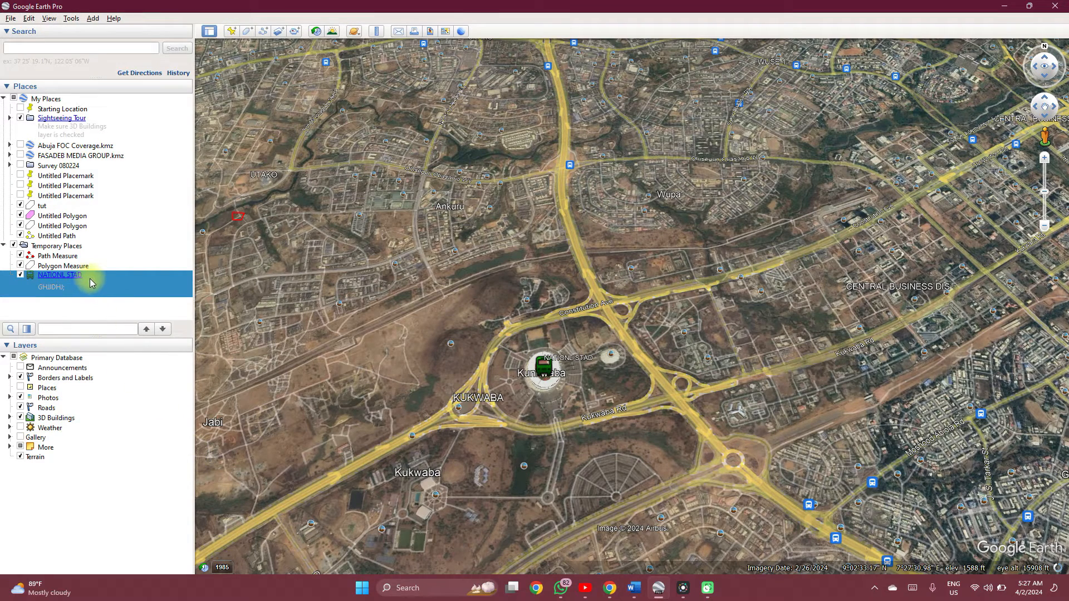
Step: Set NATIONL STAD's View properties to a Jan 1, 2000 12:00 am time stamp
{"action": "right_click", "coordinate": [60, 275]}
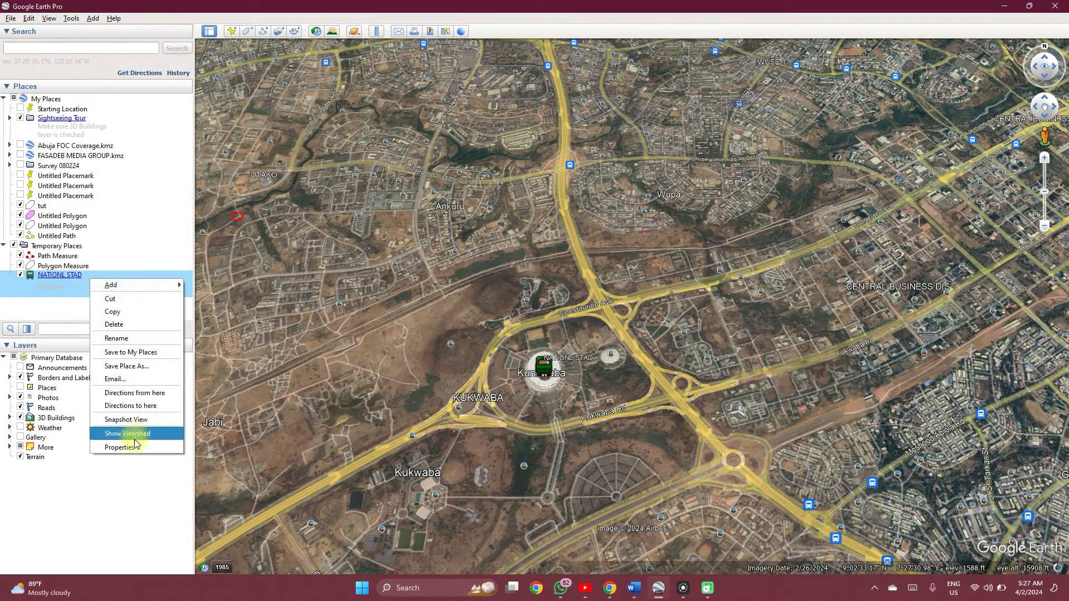
{"action": "left_click", "coordinate": [118, 447]}
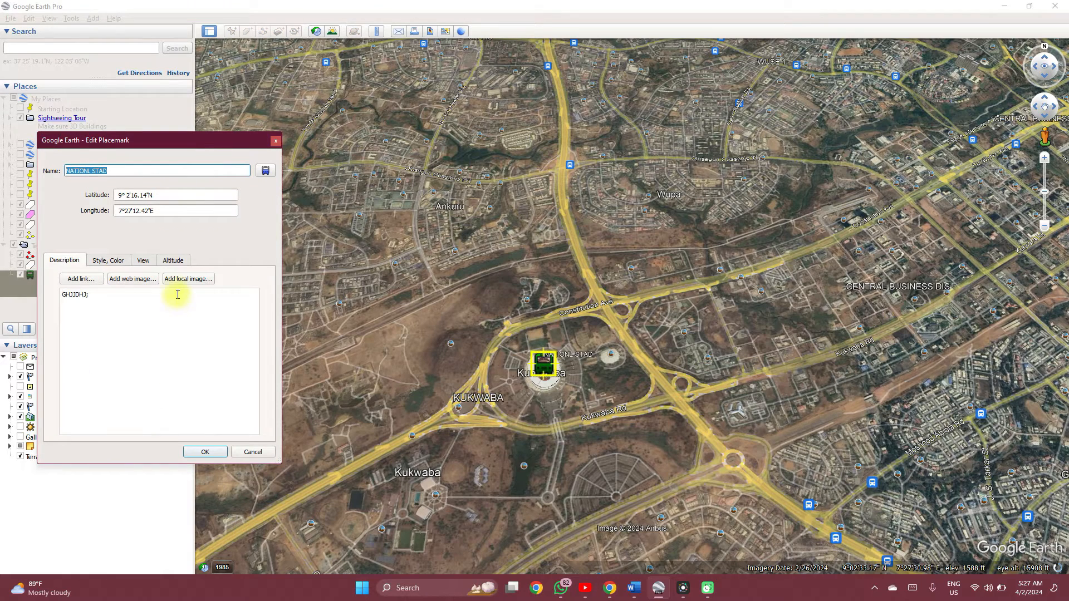
{"action": "left_click", "coordinate": [143, 260]}
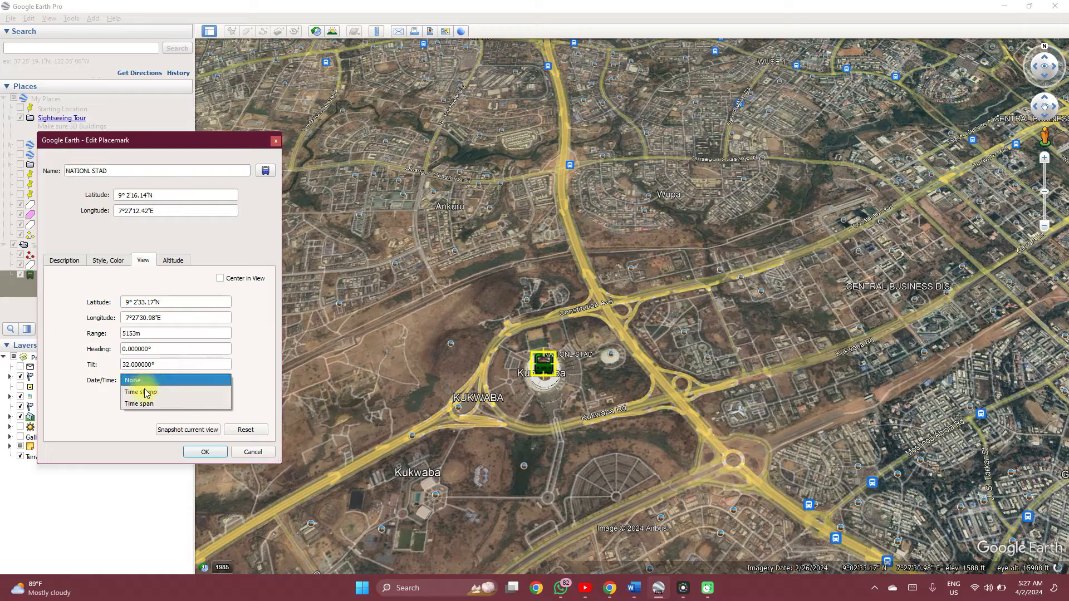
{"action": "left_click", "coordinate": [140, 392]}
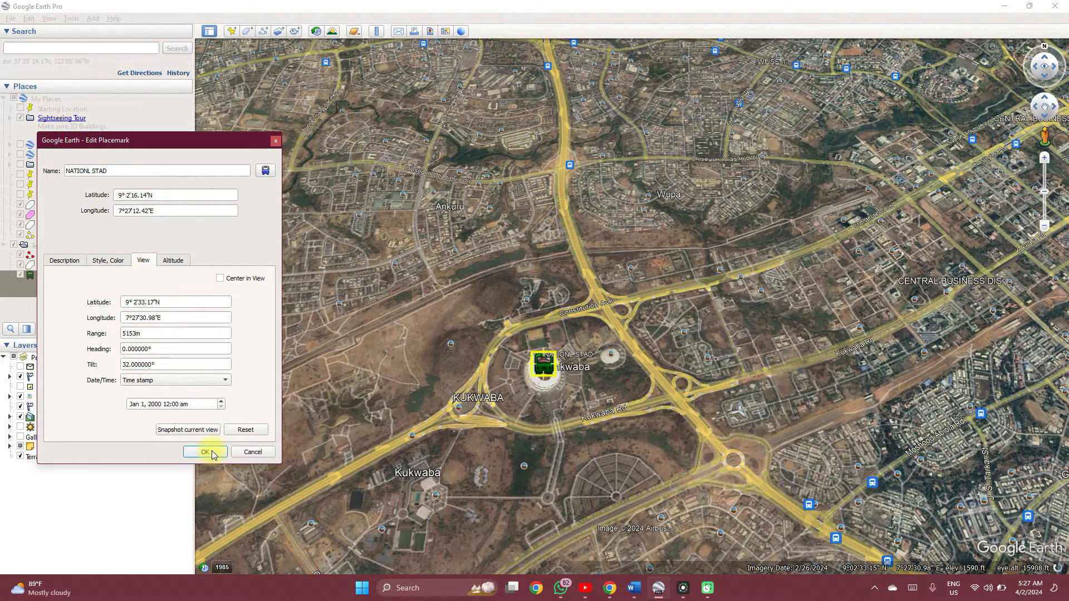
{"action": "left_click", "coordinate": [205, 452]}
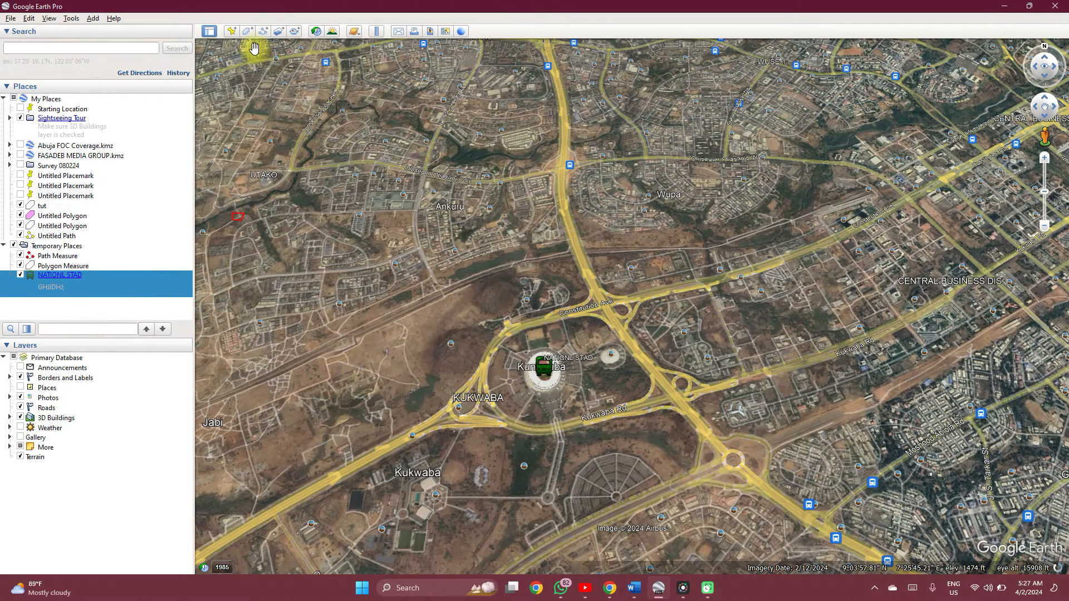
Step: Draw a four-sided polygon on the open ground west of the hill, named POLYGON
{"action": "left_click", "coordinate": [250, 31]}
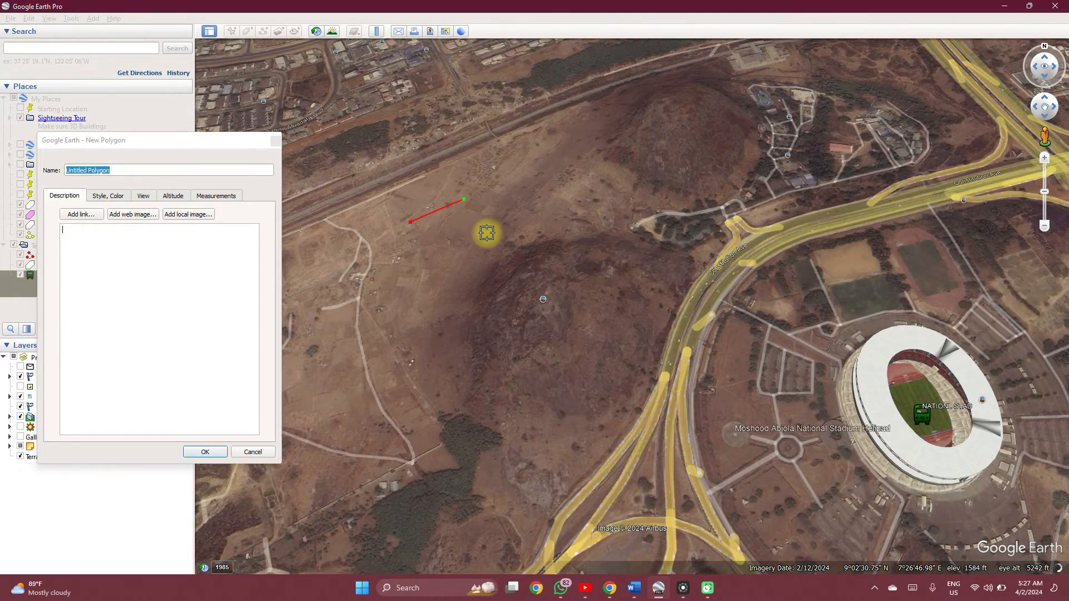
{"action": "left_click", "coordinate": [422, 292]}
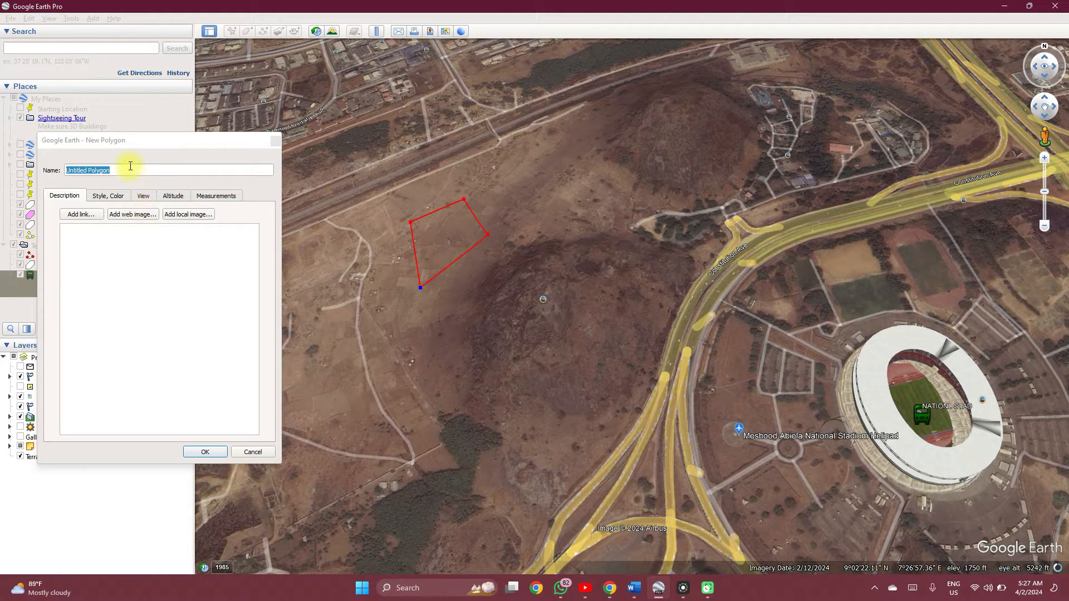
{"action": "mouse_move", "coordinate": [130, 167]}
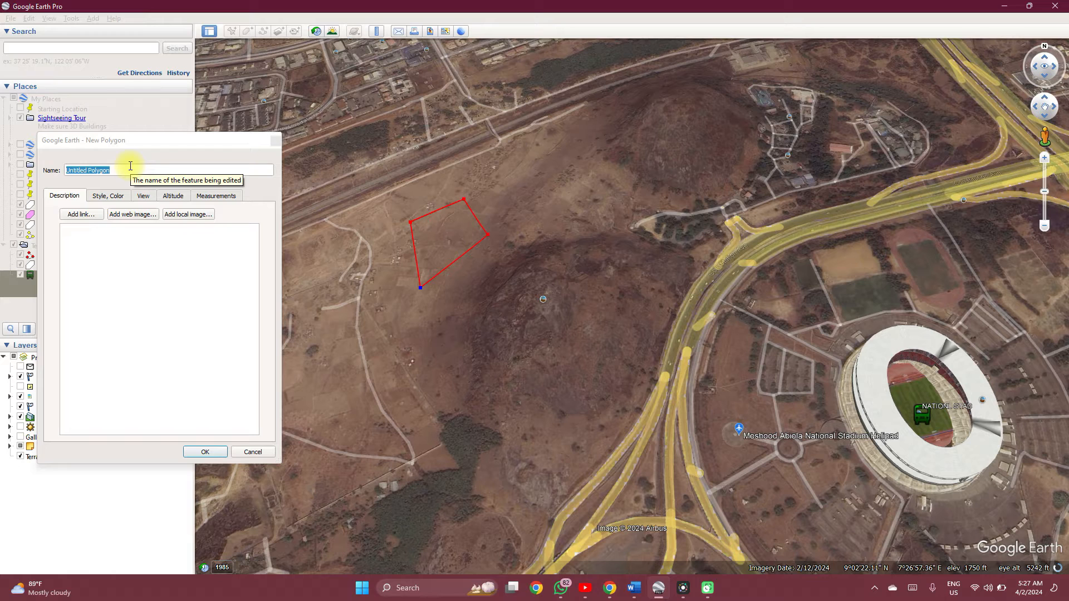
{"action": "key", "text": "ctrl+Backspace"}
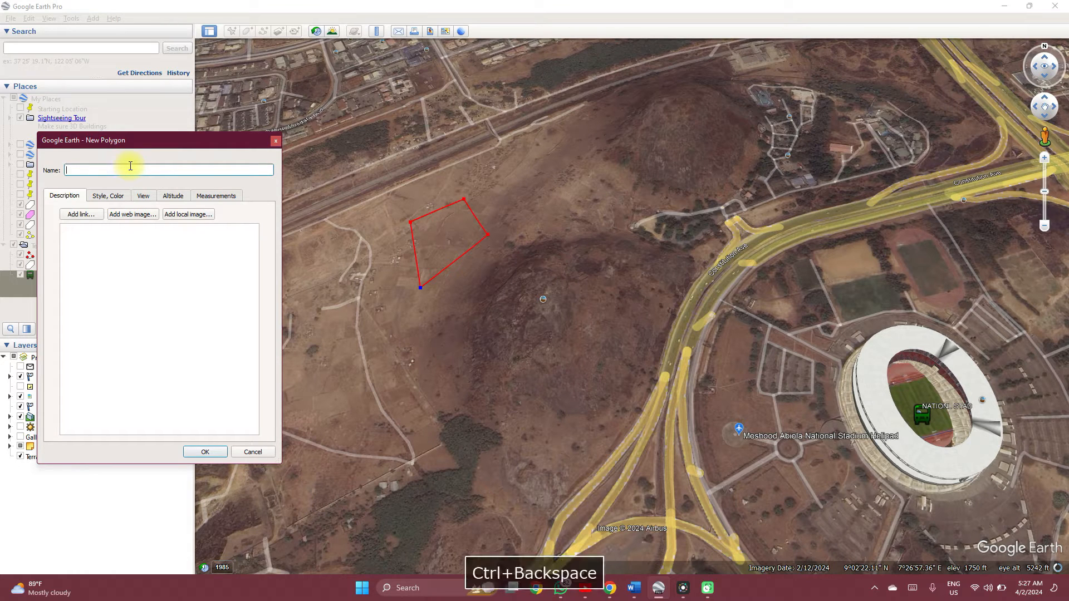
{"action": "type", "text": "3"}
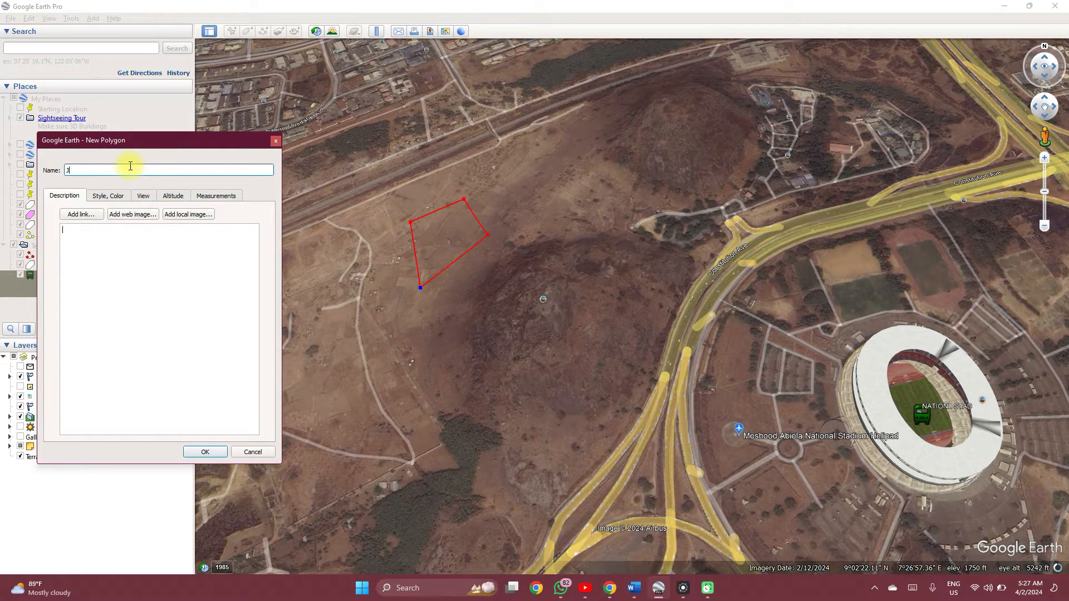
{"action": "type", "text": "POLYGON"}
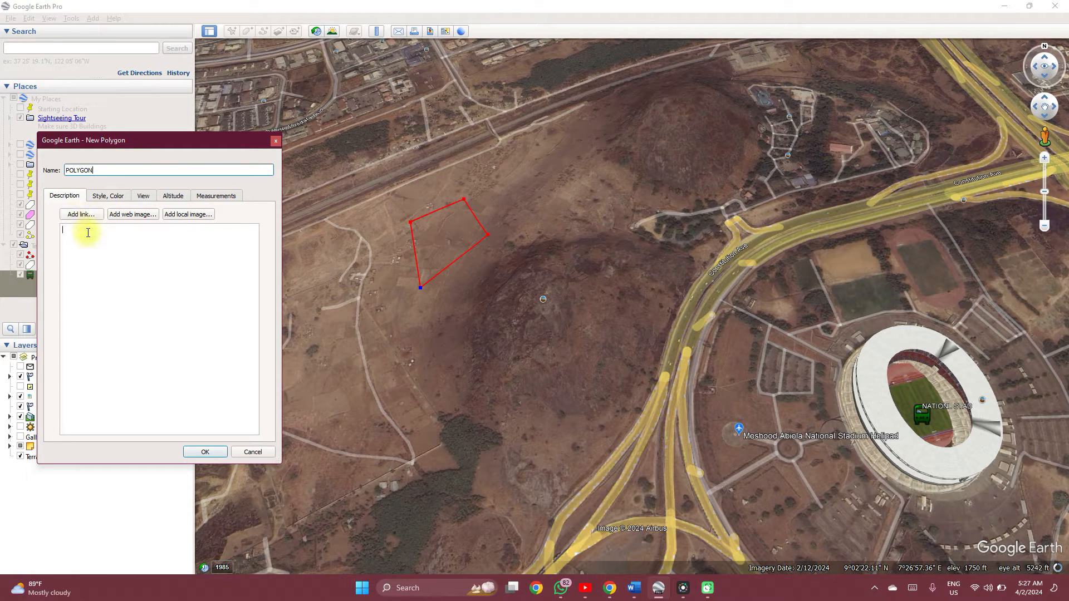
{"action": "left_click", "coordinate": [108, 195]}
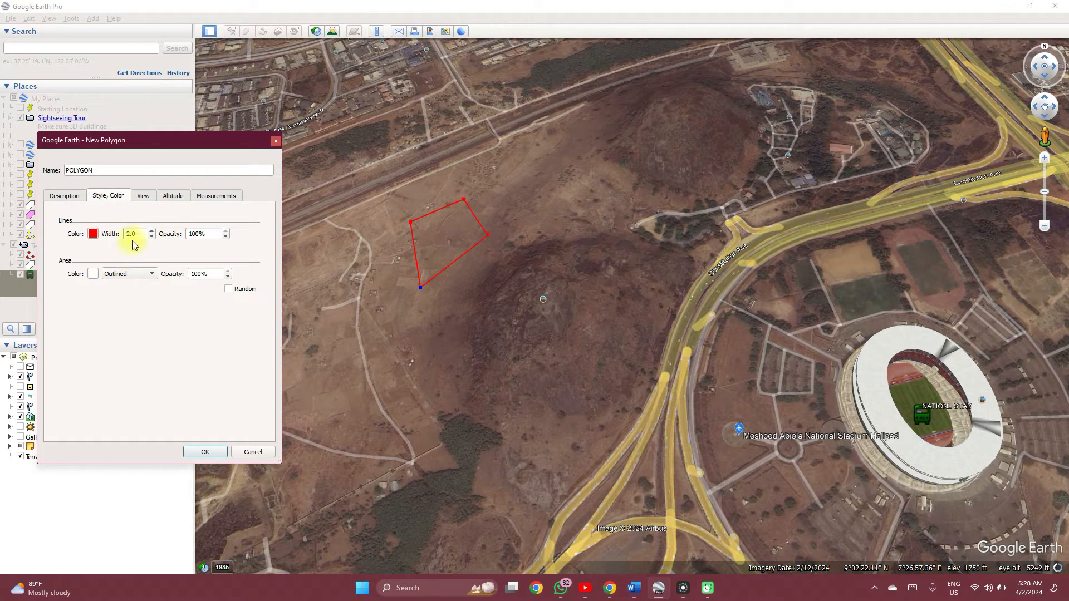
Step: Set POLYGON's area colour to pink (#ffaaff) and save it
{"action": "left_click", "coordinate": [136, 234]}
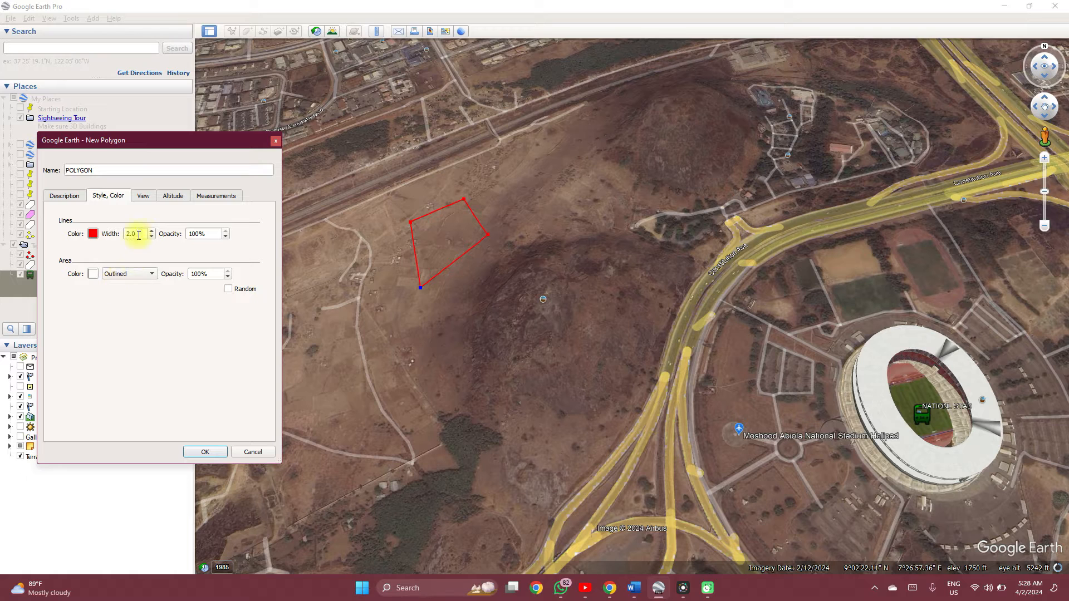
{"action": "mouse_move", "coordinate": [83, 250]}
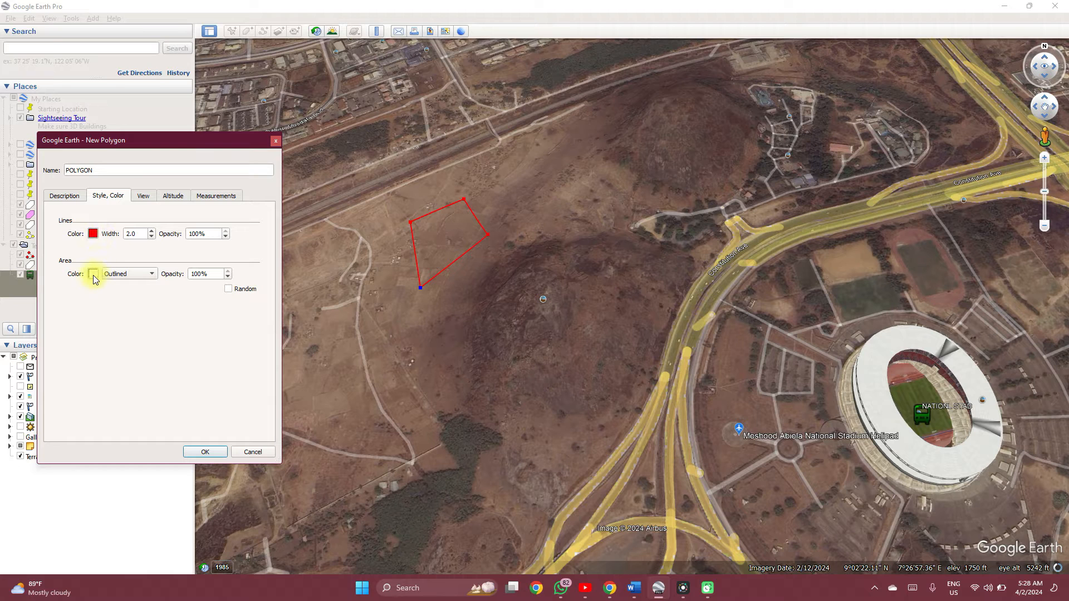
{"action": "left_click", "coordinate": [94, 274]}
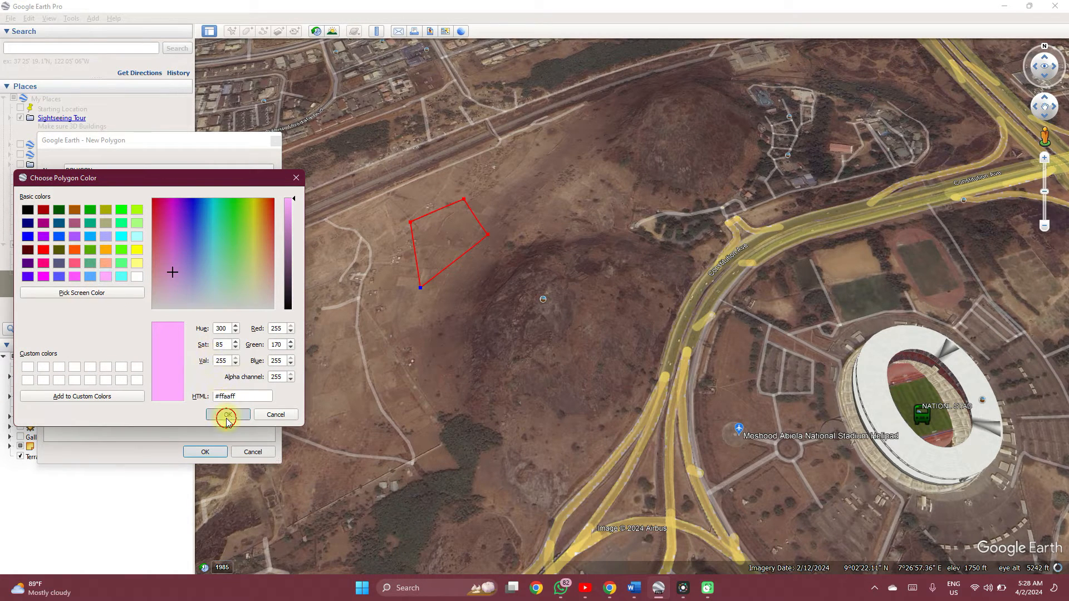
{"action": "left_click", "coordinate": [228, 414]}
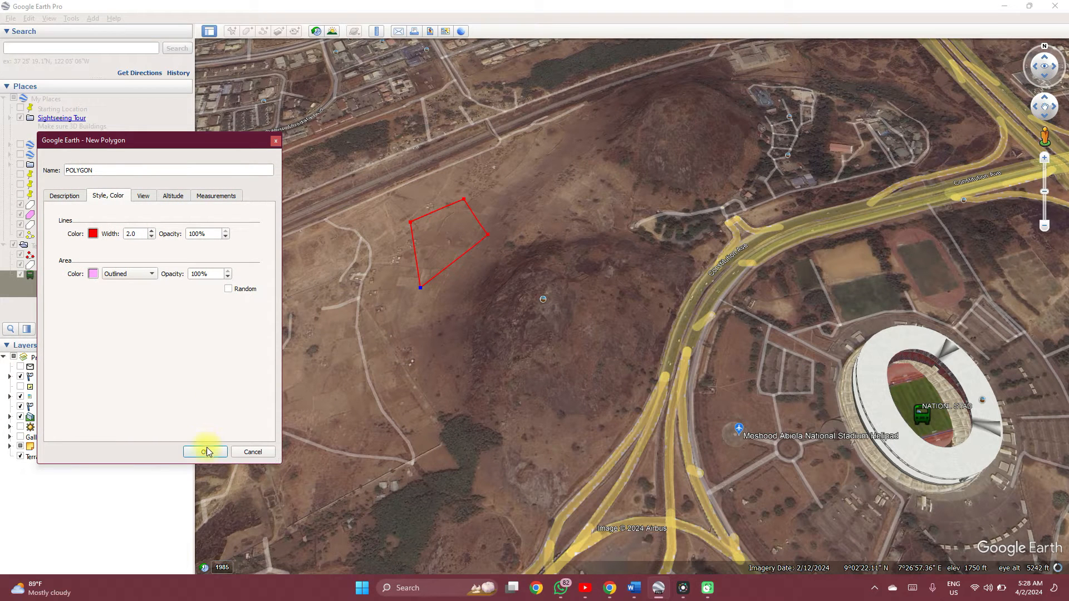
{"action": "left_click", "coordinate": [205, 451]}
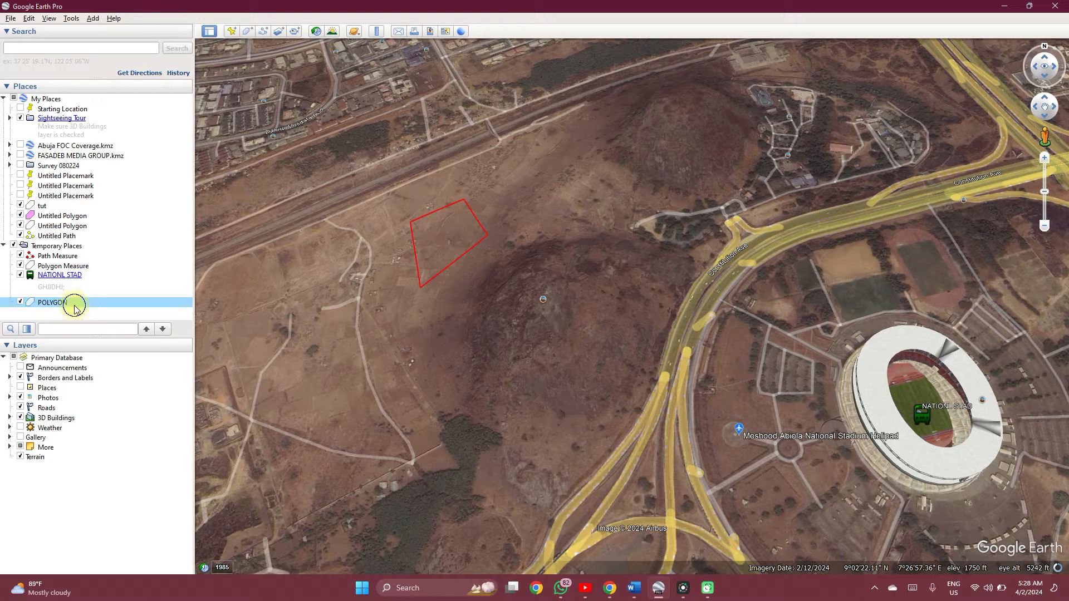
{"action": "right_click", "coordinate": [52, 302]}
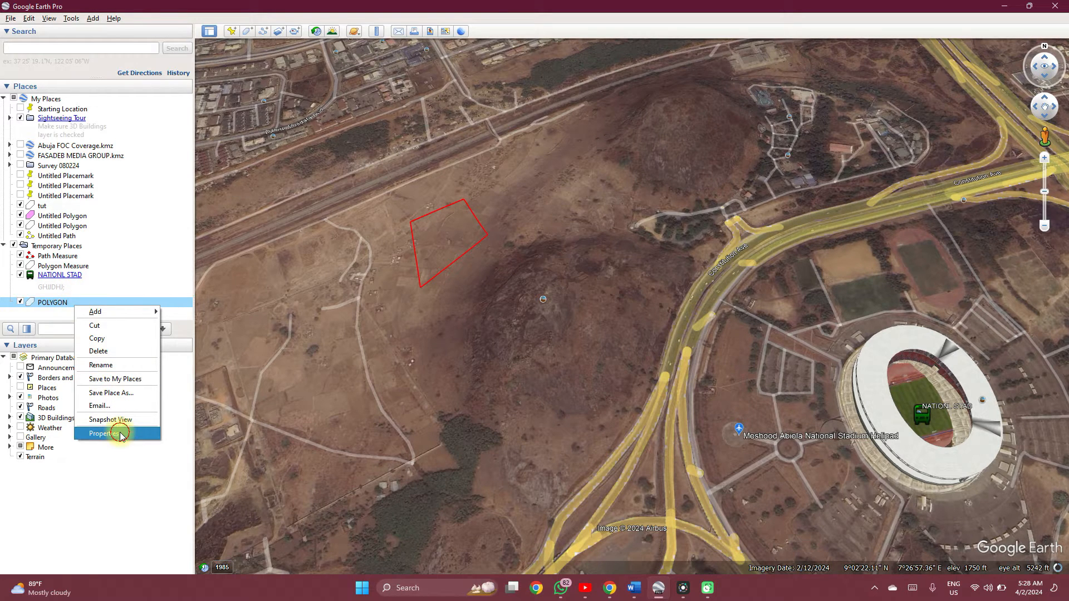
{"action": "left_click", "coordinate": [117, 433]}
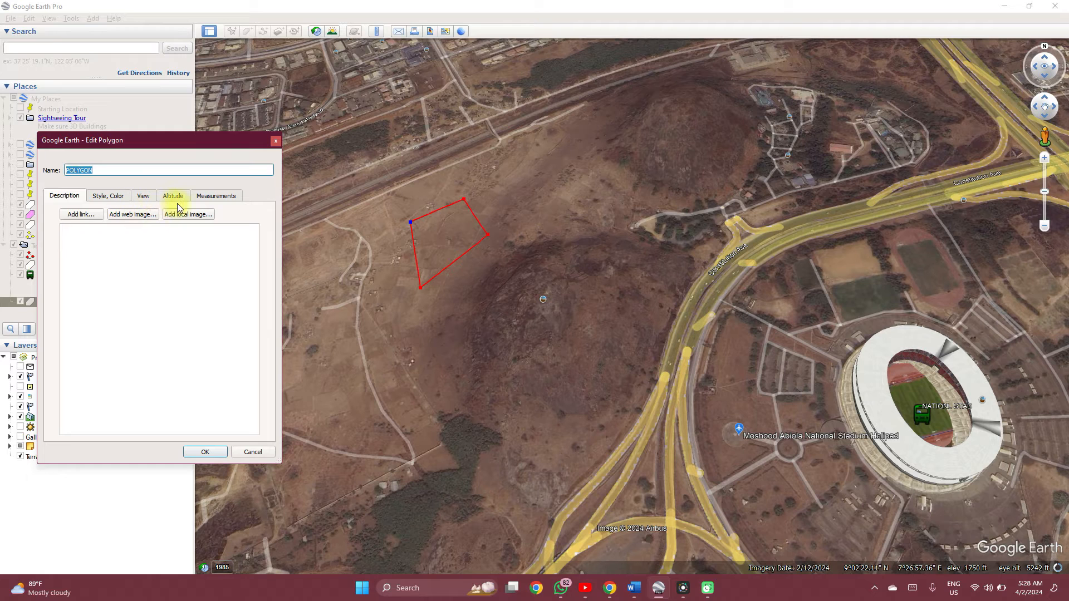
{"action": "left_click", "coordinate": [216, 196]}
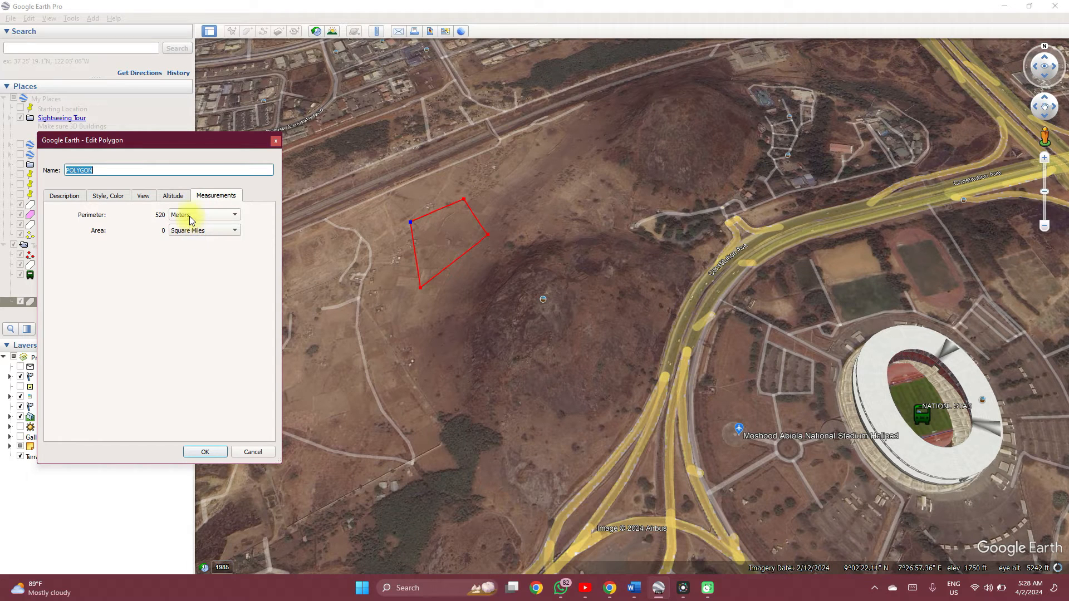
{"action": "mouse_move", "coordinate": [88, 254]}
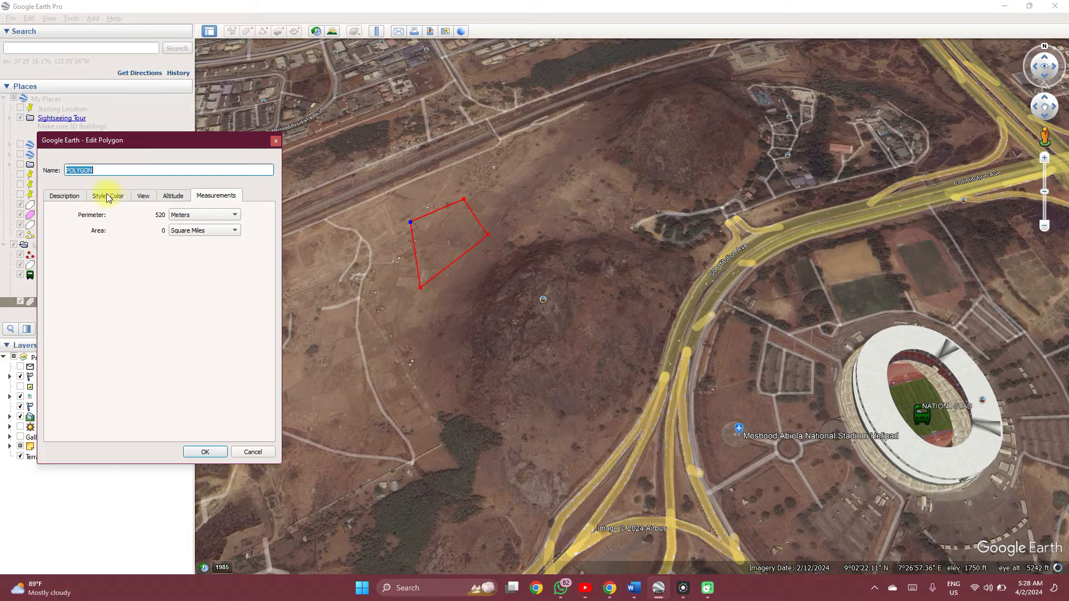
{"action": "left_click", "coordinate": [64, 195]}
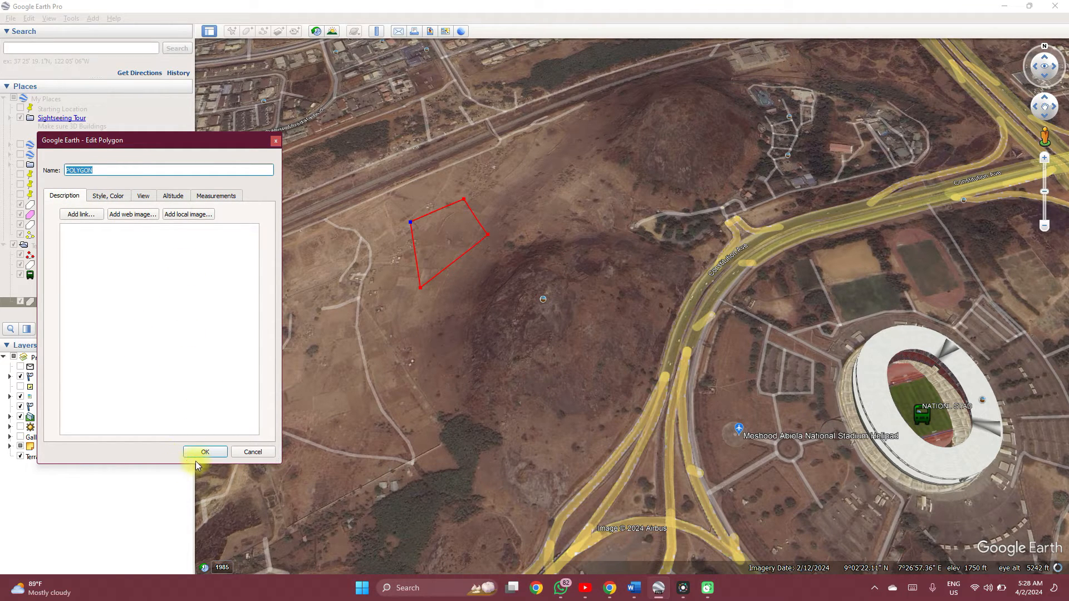
{"action": "left_click", "coordinate": [204, 452]}
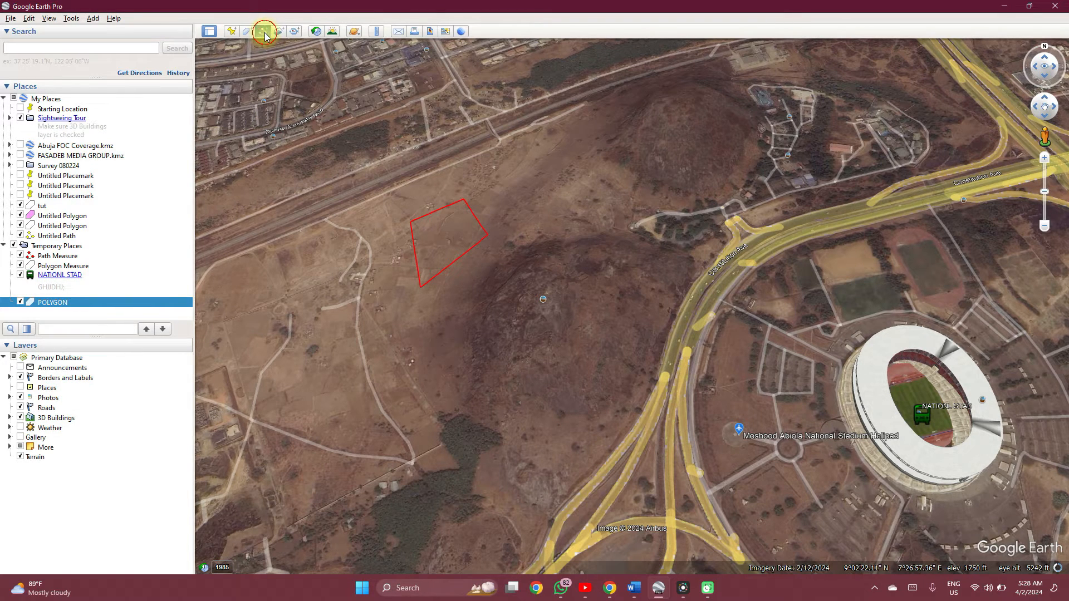
Step: Begin a new path and add points along the railway north of the polygon
{"action": "left_click", "coordinate": [264, 31]}
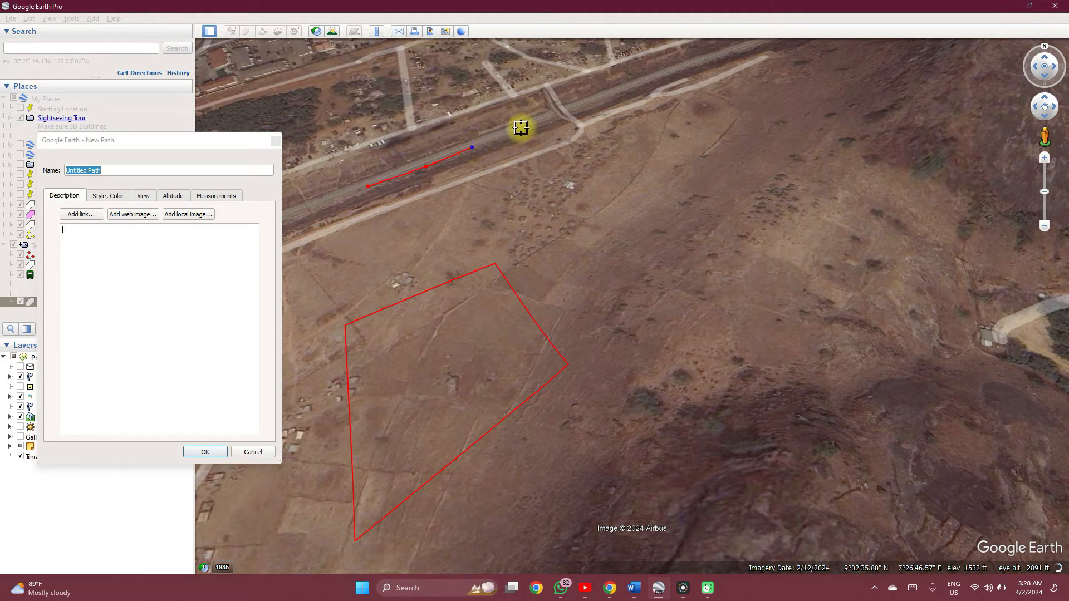
{"action": "left_click", "coordinate": [564, 115]}
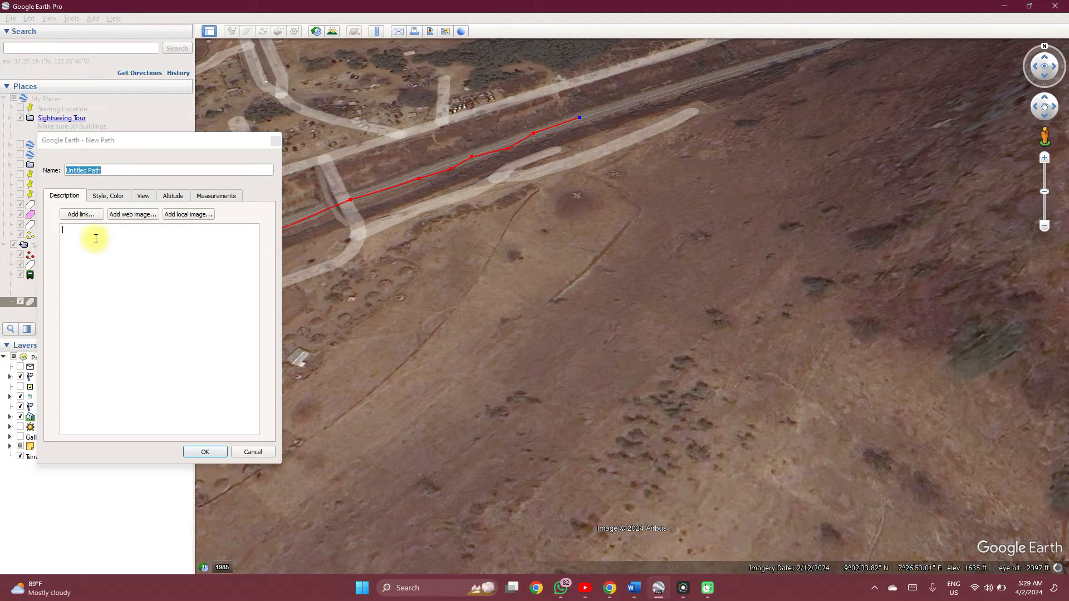
Step: Name the path LENGTH and enter the 'SPATIAL DATA' text
{"action": "left_click", "coordinate": [116, 170]}
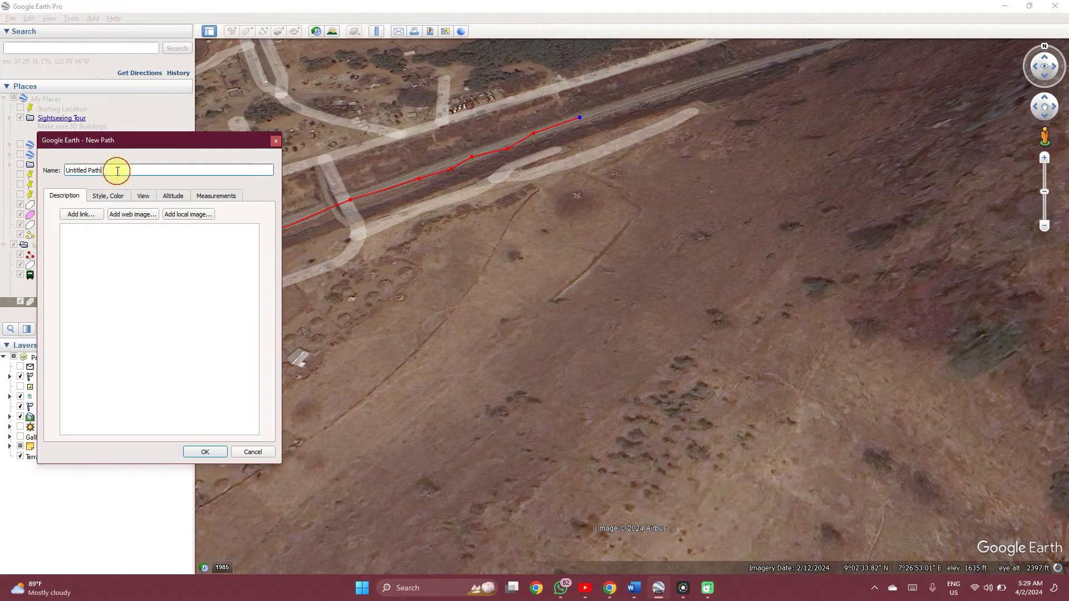
{"action": "key", "text": "Ctrl+Backspace"}
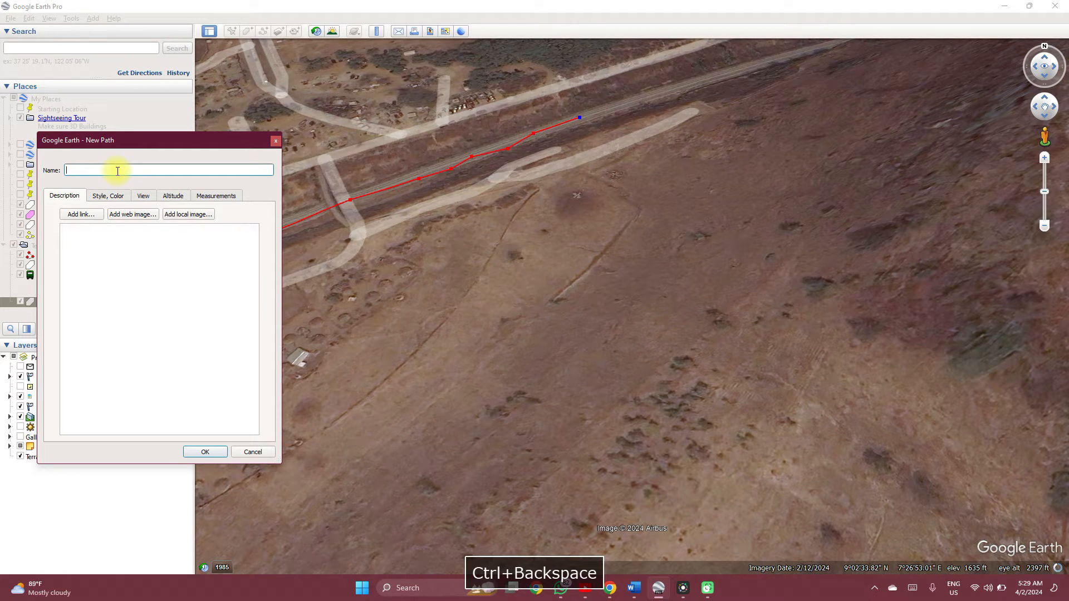
{"action": "type", "text": "P"}
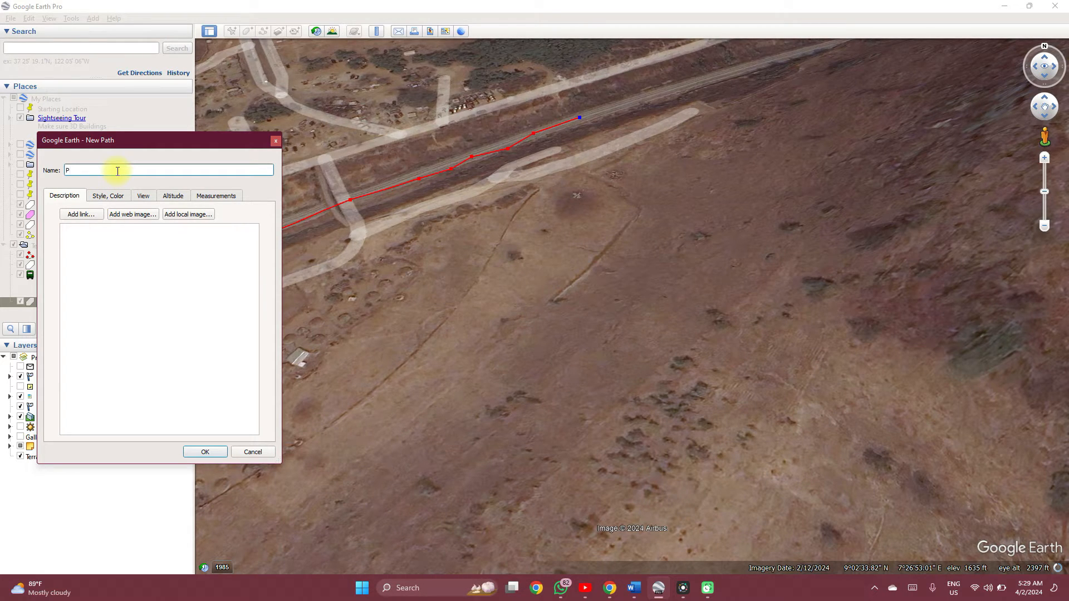
{"action": "type", "text": "LENGTH"}
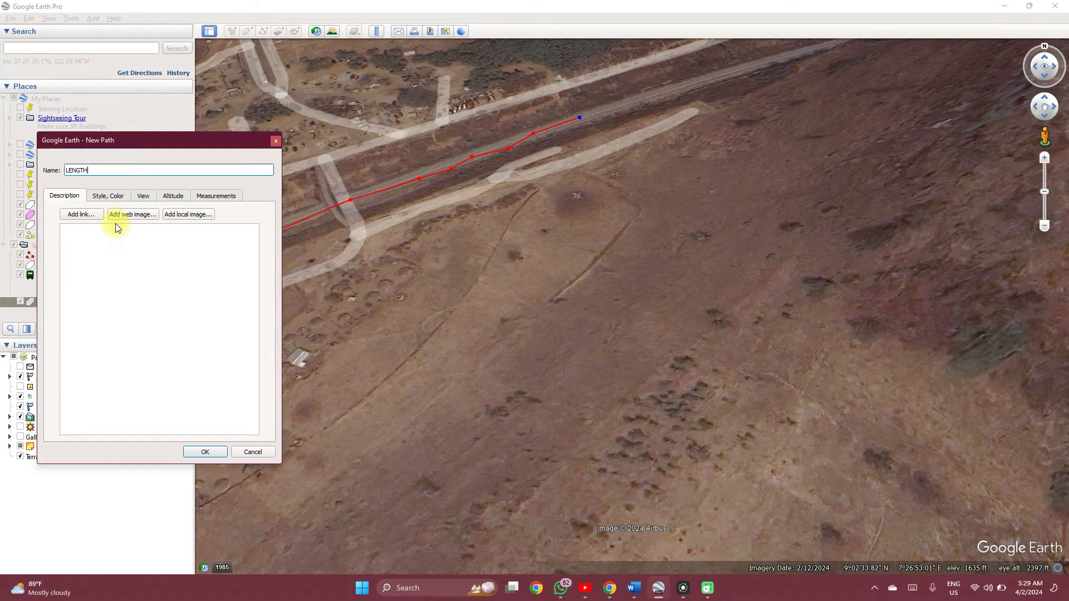
{"action": "type", "text": "s"}
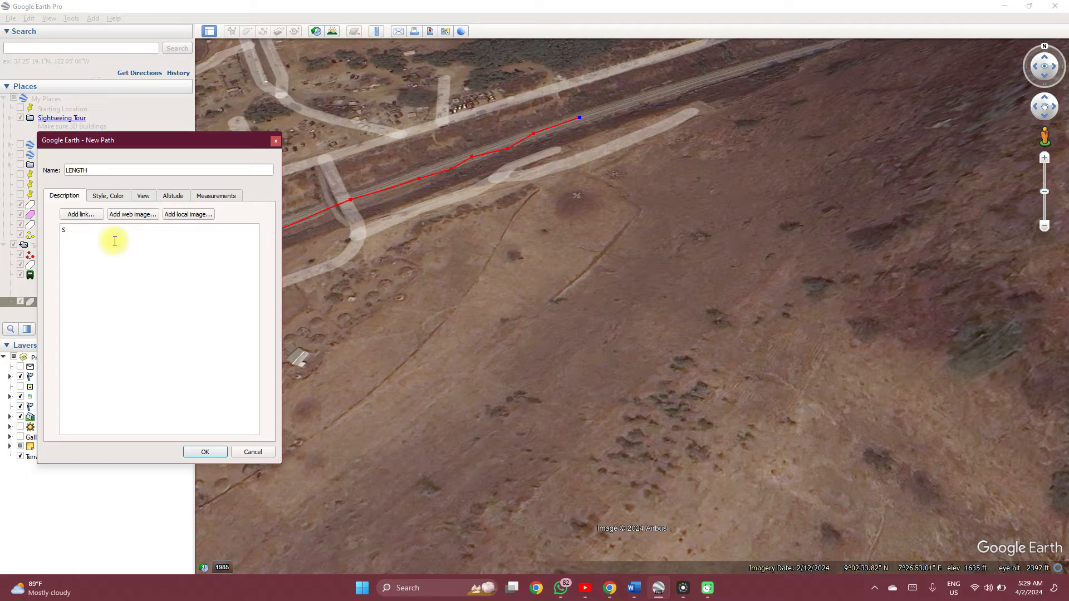
{"action": "type", "text": "PATIAL"}
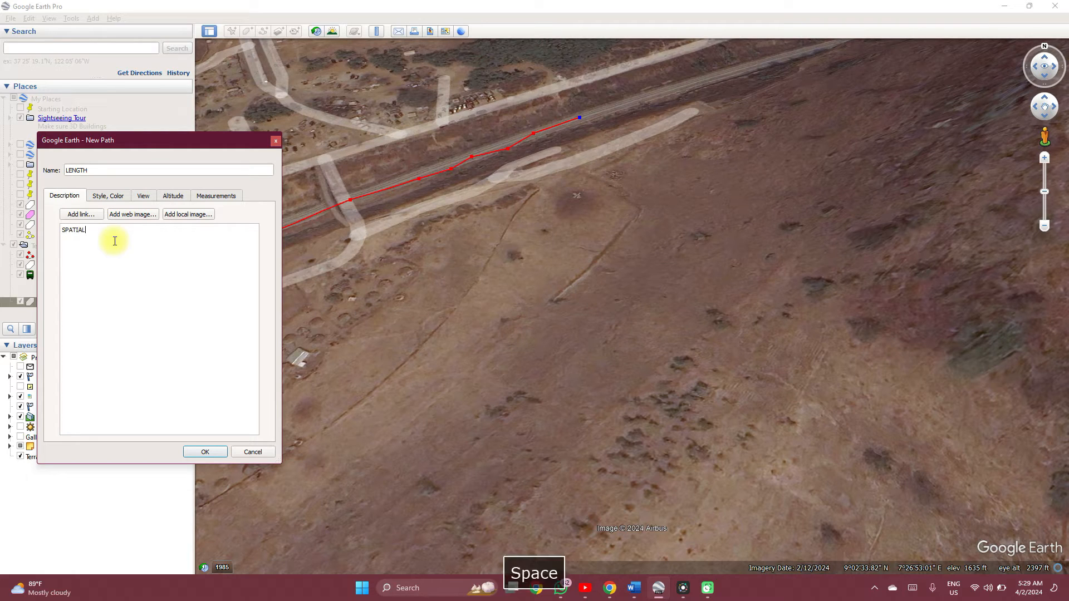
{"action": "type", "text": "DATA HUB"}
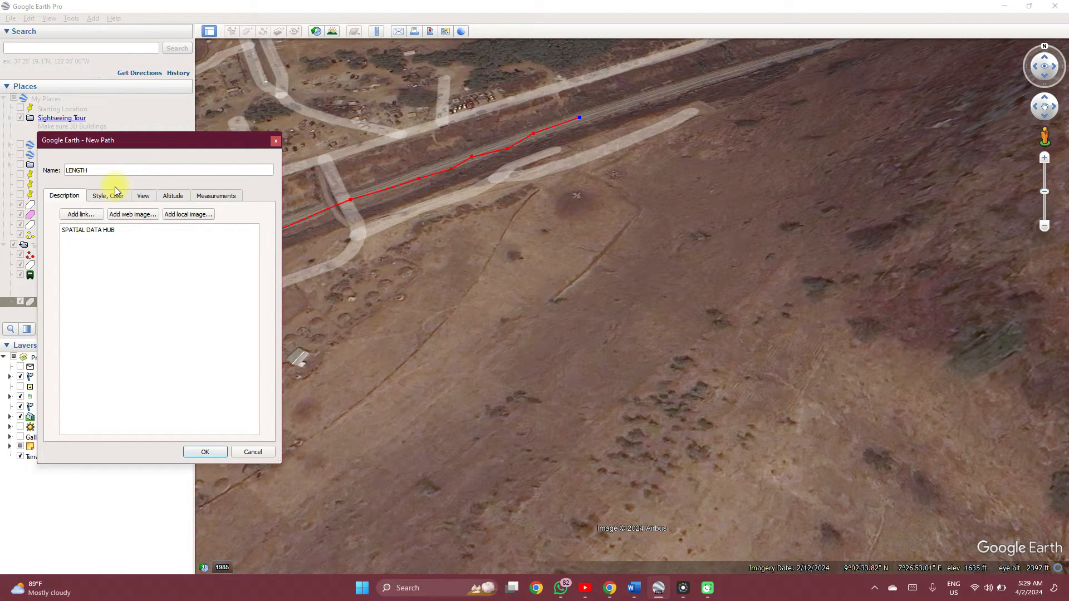
Step: Give the LENGTH path a light green line colour
{"action": "left_click", "coordinate": [105, 195]}
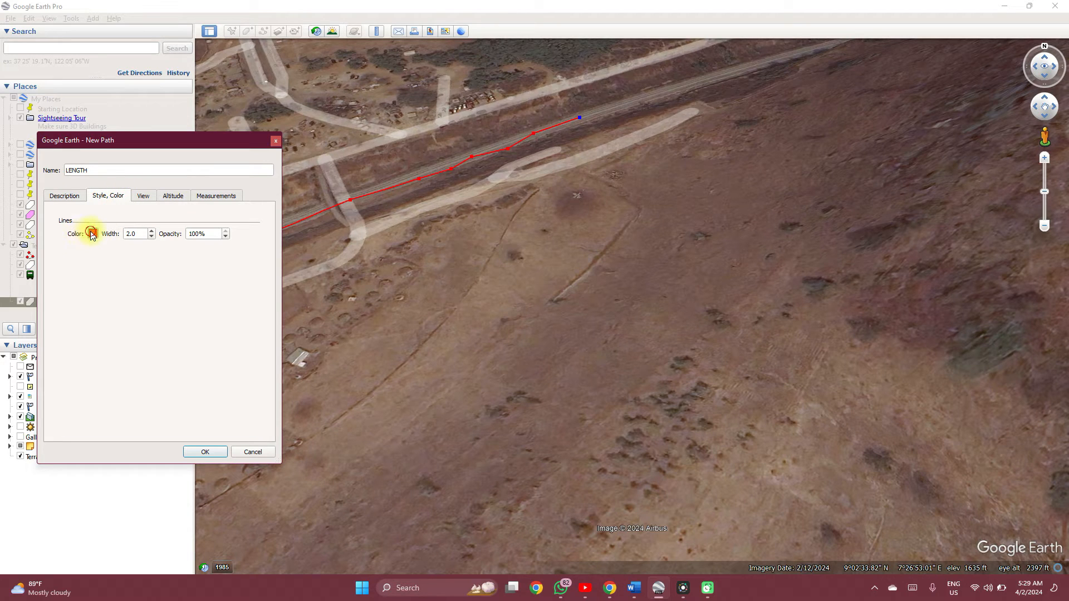
{"action": "left_click", "coordinate": [91, 233]}
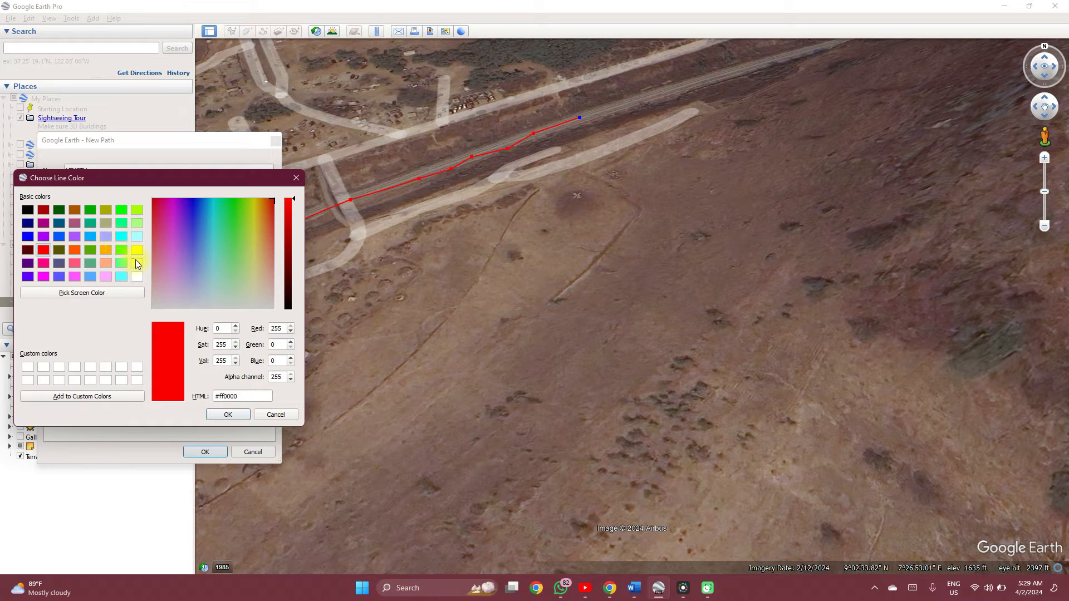
{"action": "left_click", "coordinate": [229, 235]}
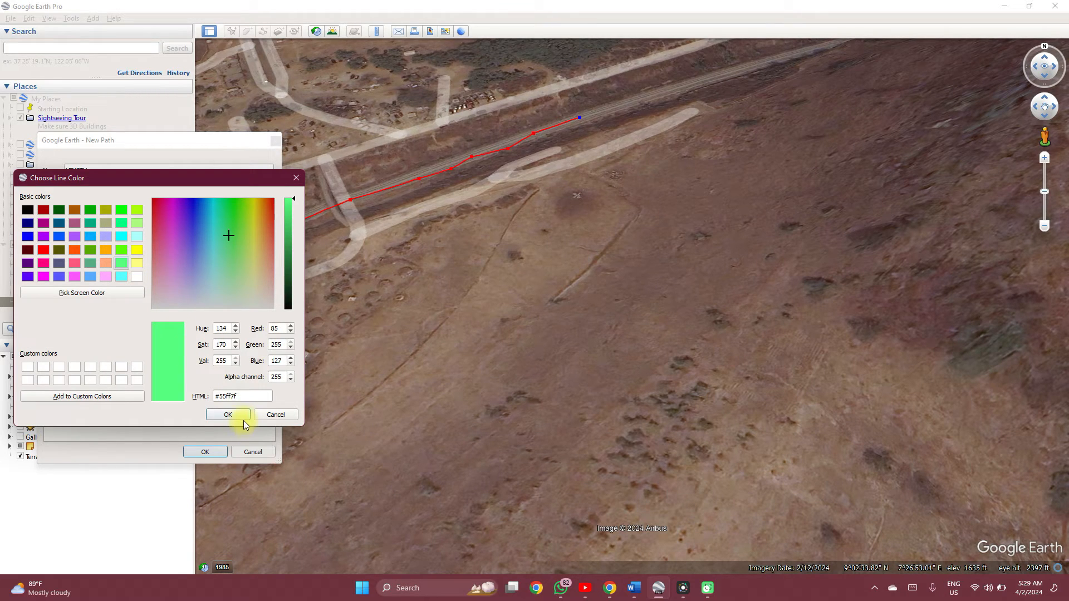
{"action": "left_click", "coordinate": [227, 414]}
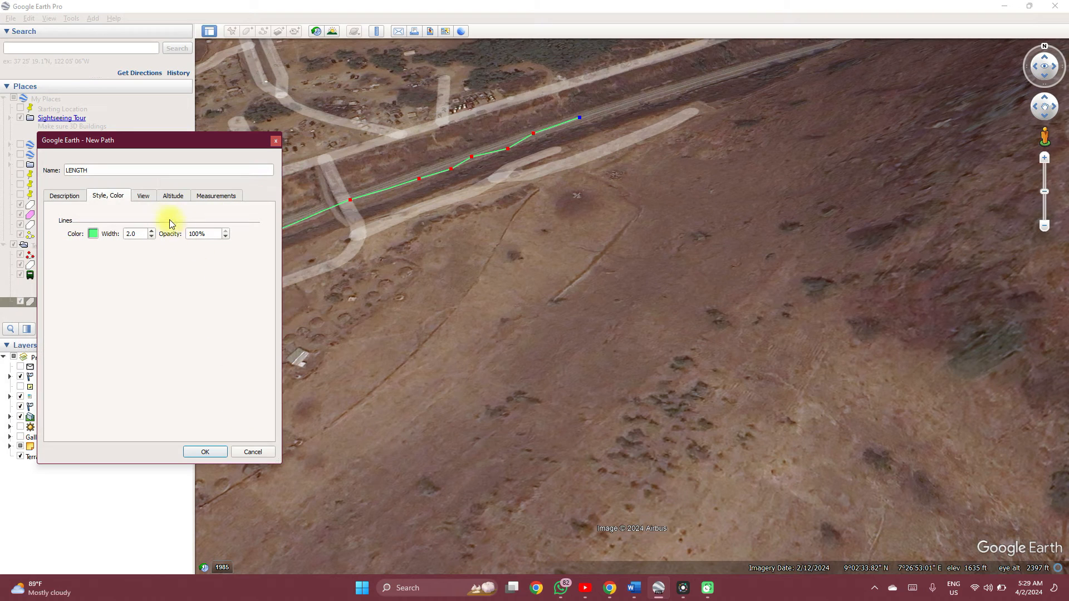
Step: Confirm the path measures 317 meters and save it
{"action": "left_click", "coordinate": [215, 196]}
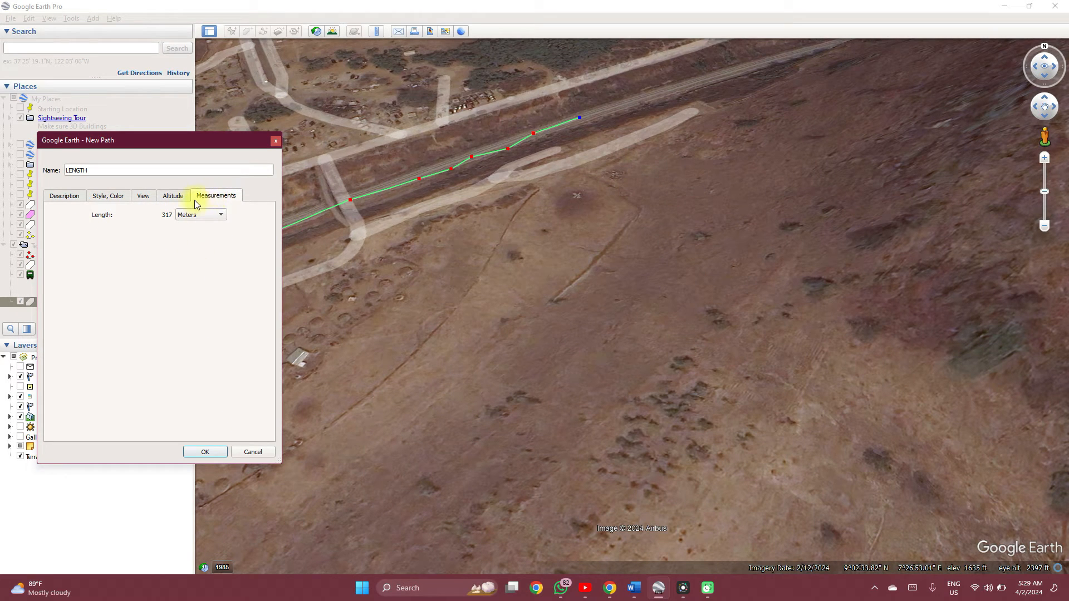
{"action": "left_click", "coordinate": [200, 215]}
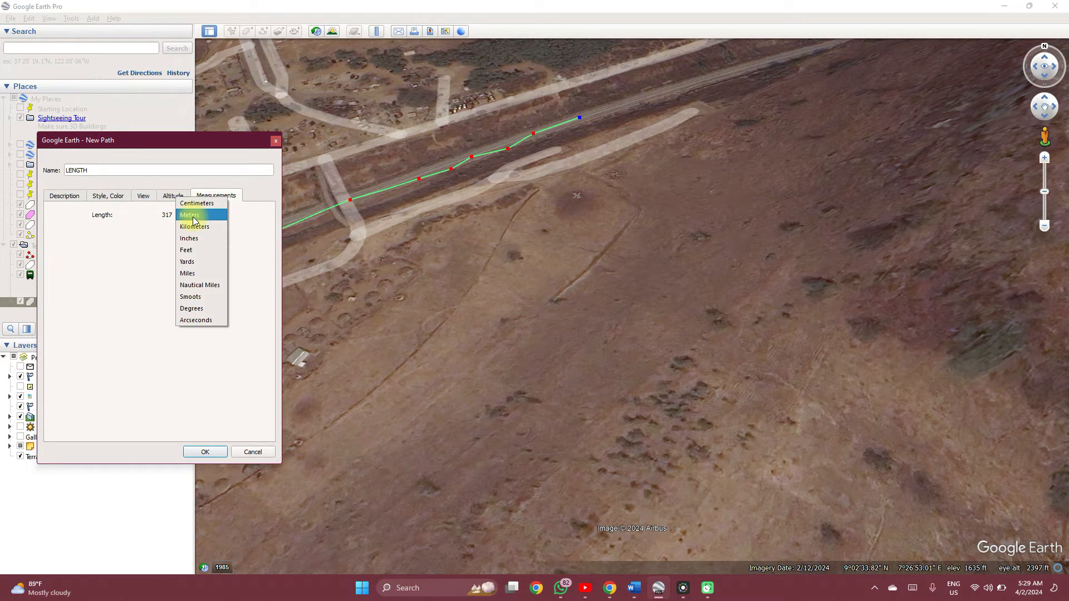
{"action": "left_click", "coordinate": [189, 214]}
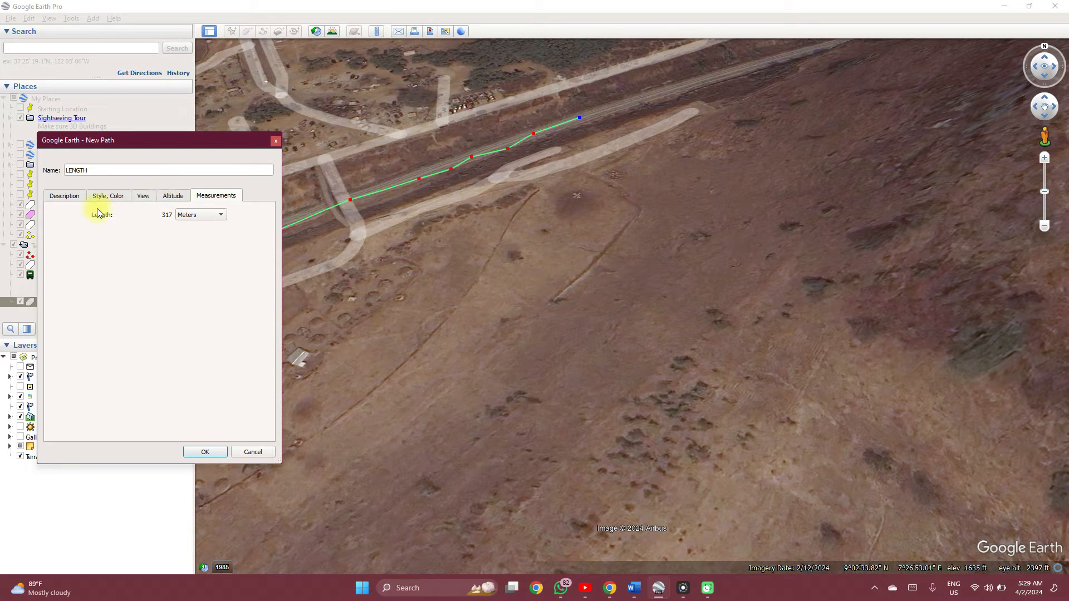
{"action": "mouse_move", "coordinate": [158, 287]}
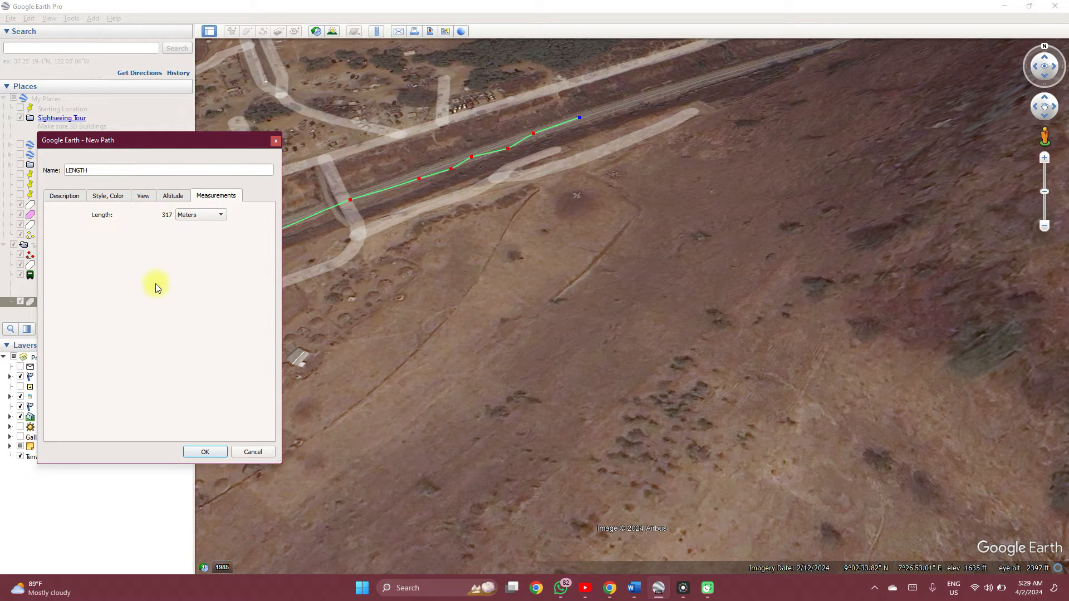
{"action": "left_click", "coordinate": [205, 452]}
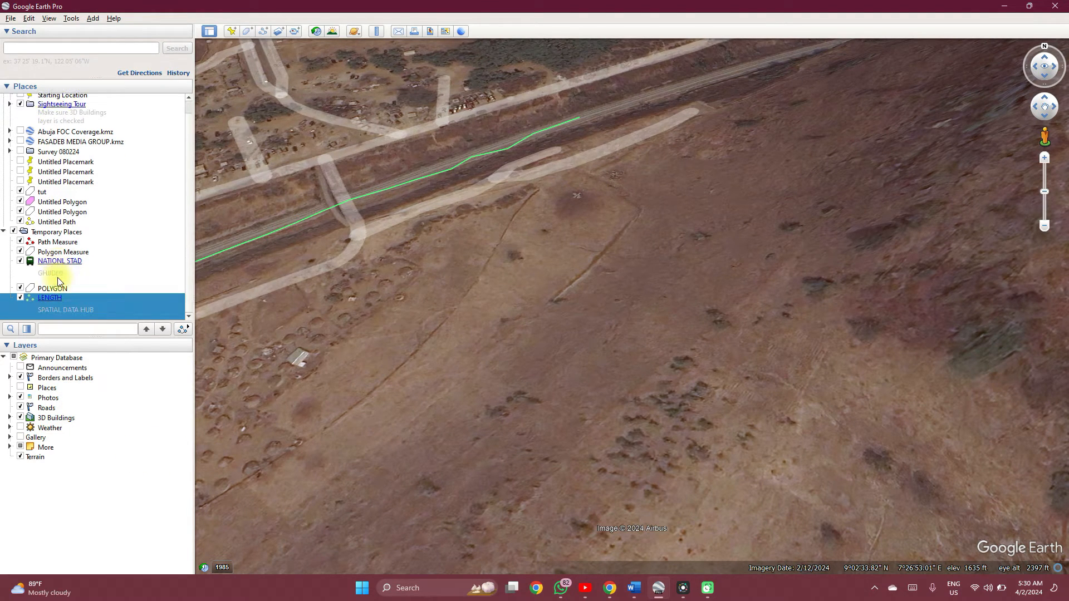
Step: Save POLYGON to My Places, then export NATIONL STAD as a KMZ file
{"action": "left_click", "coordinate": [52, 288]}
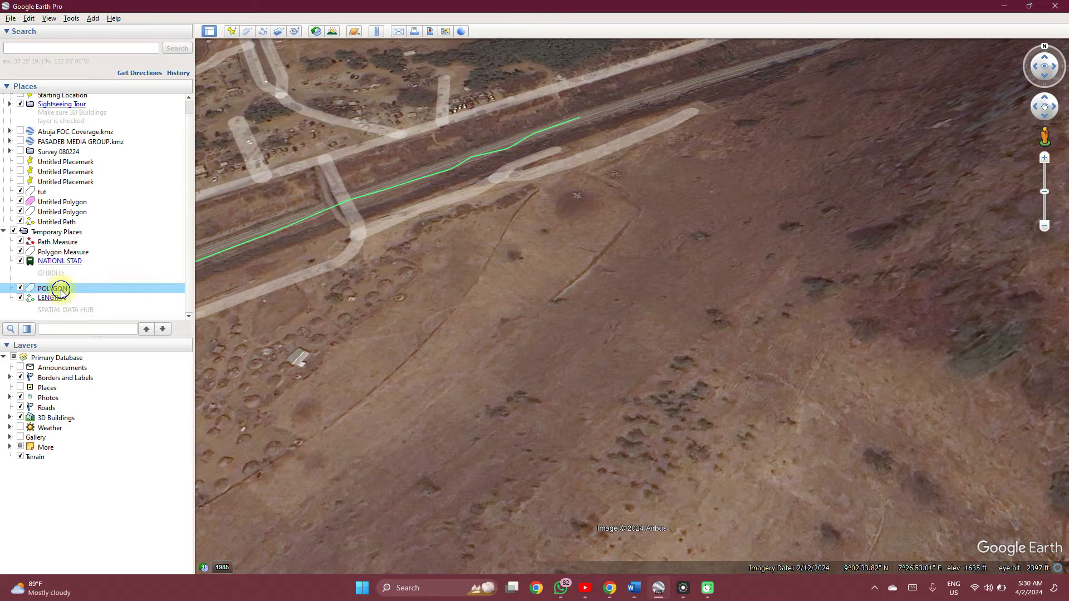
{"action": "right_click", "coordinate": [53, 288]}
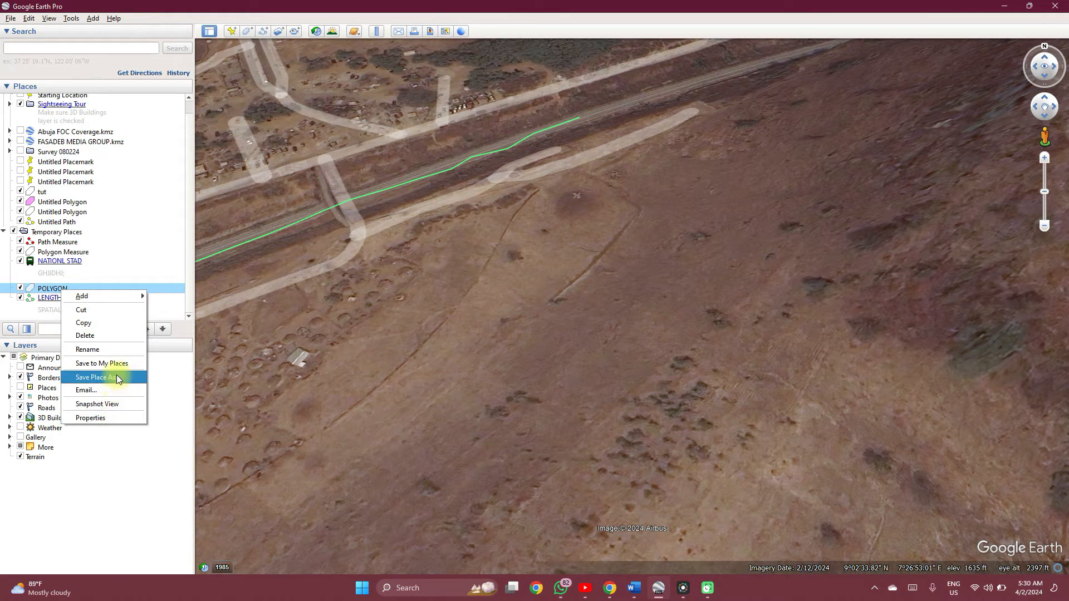
{"action": "mouse_move", "coordinate": [111, 363]}
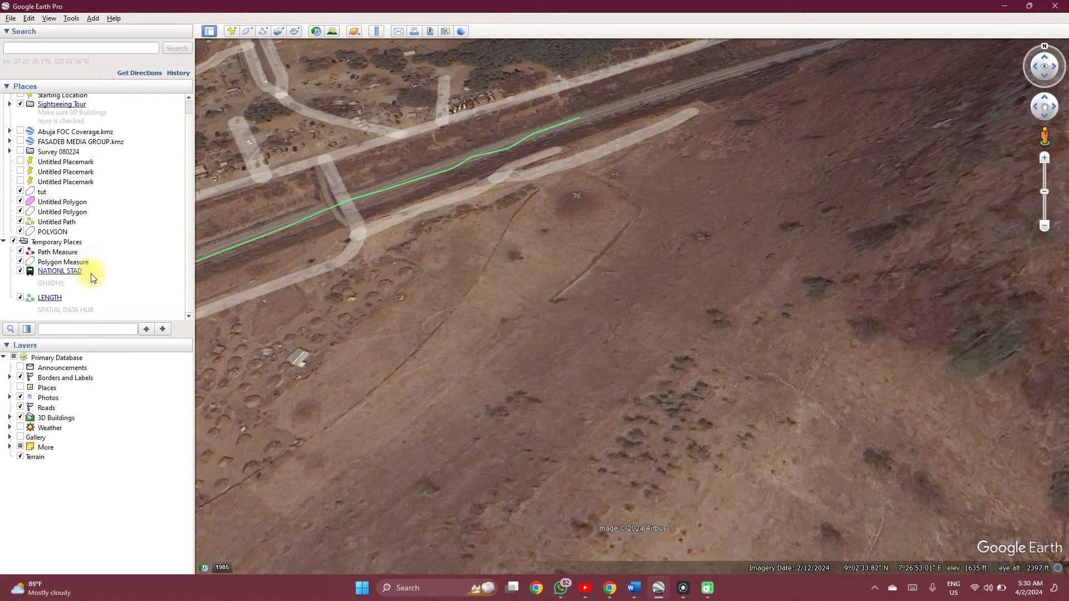
{"action": "right_click", "coordinate": [59, 271]}
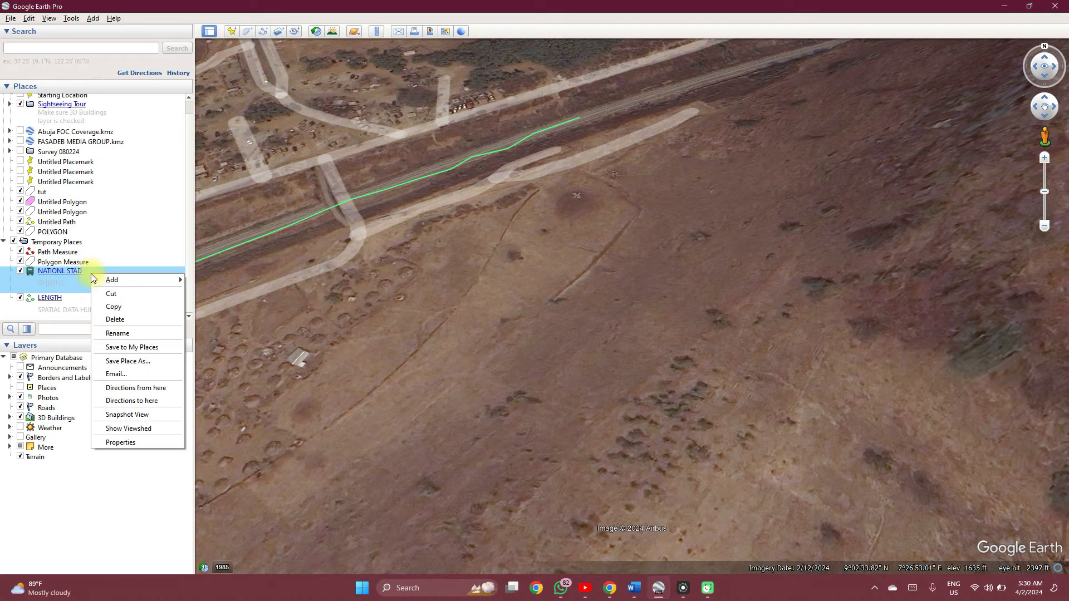
{"action": "left_click", "coordinate": [139, 367]}
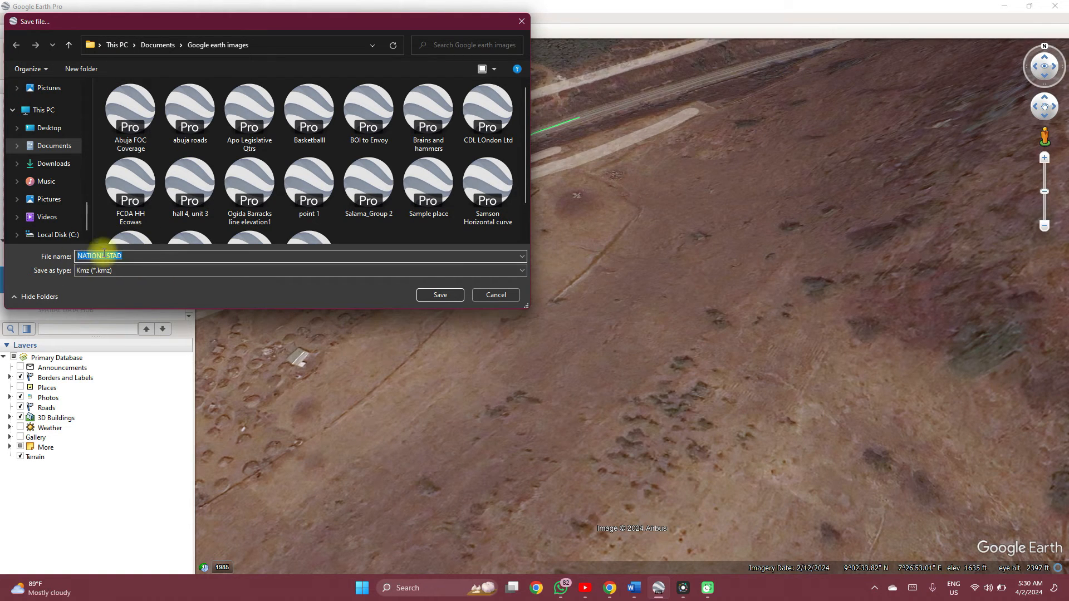
{"action": "left_click", "coordinate": [520, 271]}
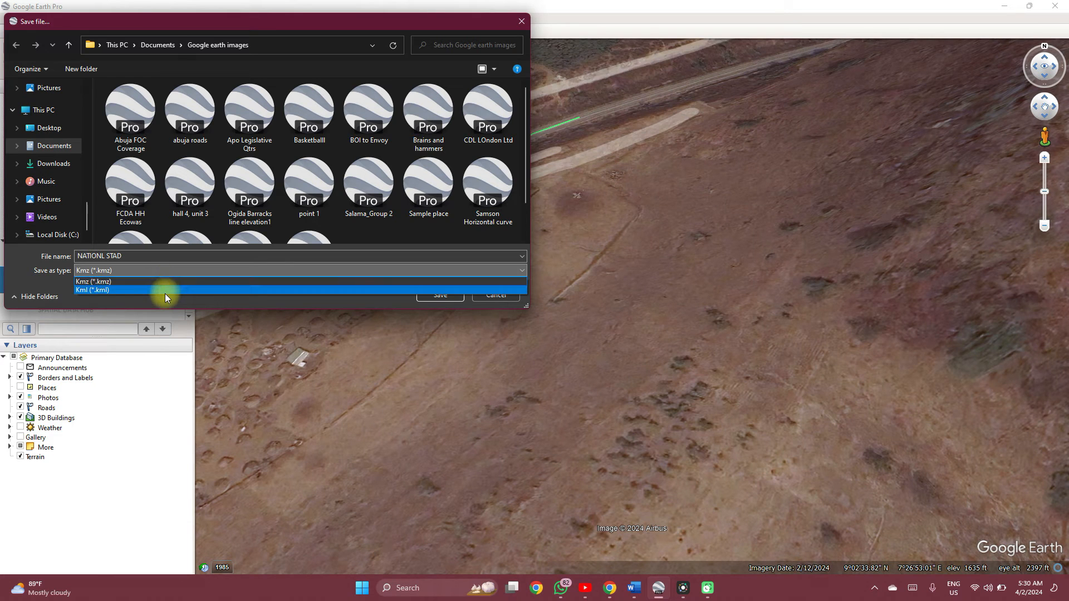
{"action": "left_click", "coordinate": [94, 281]}
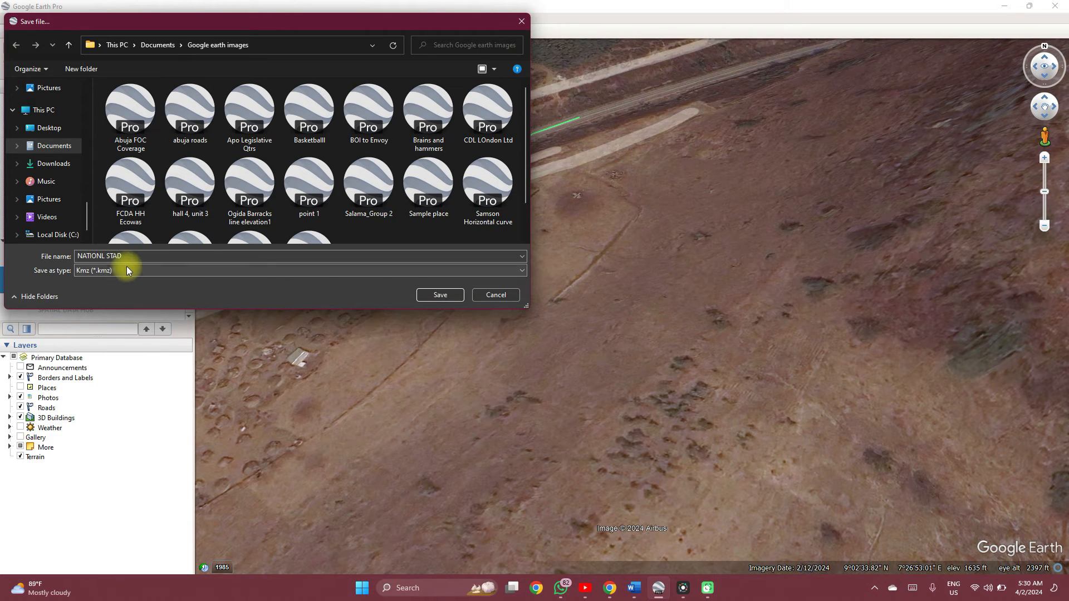
{"action": "left_click", "coordinate": [440, 295]}
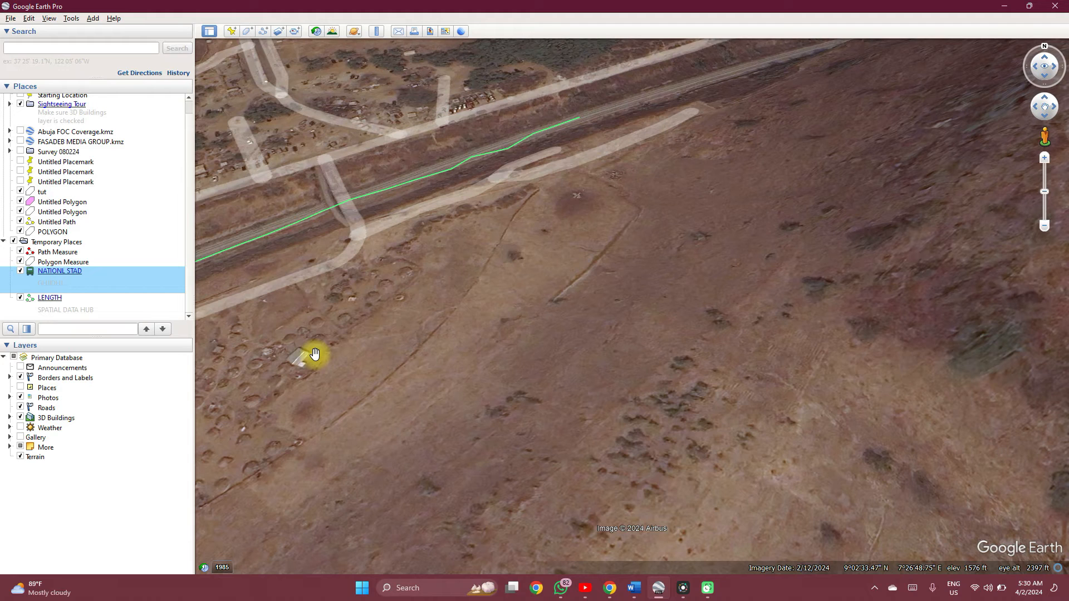
{"action": "mouse_move", "coordinate": [166, 413]}
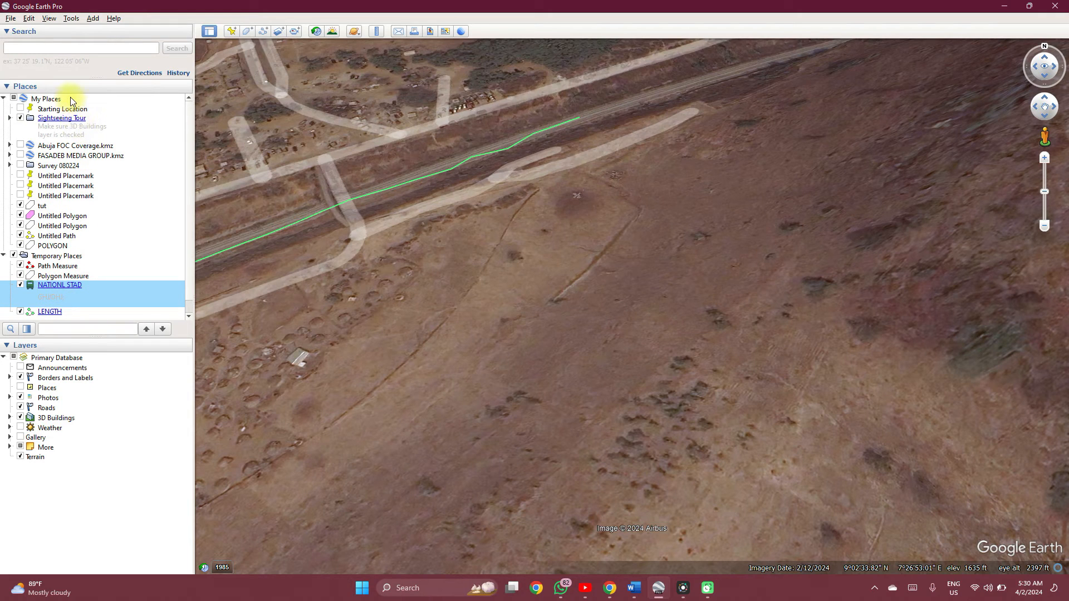
Step: Add a folder named SPATIAL under My Places
{"action": "left_click", "coordinate": [43, 98]}
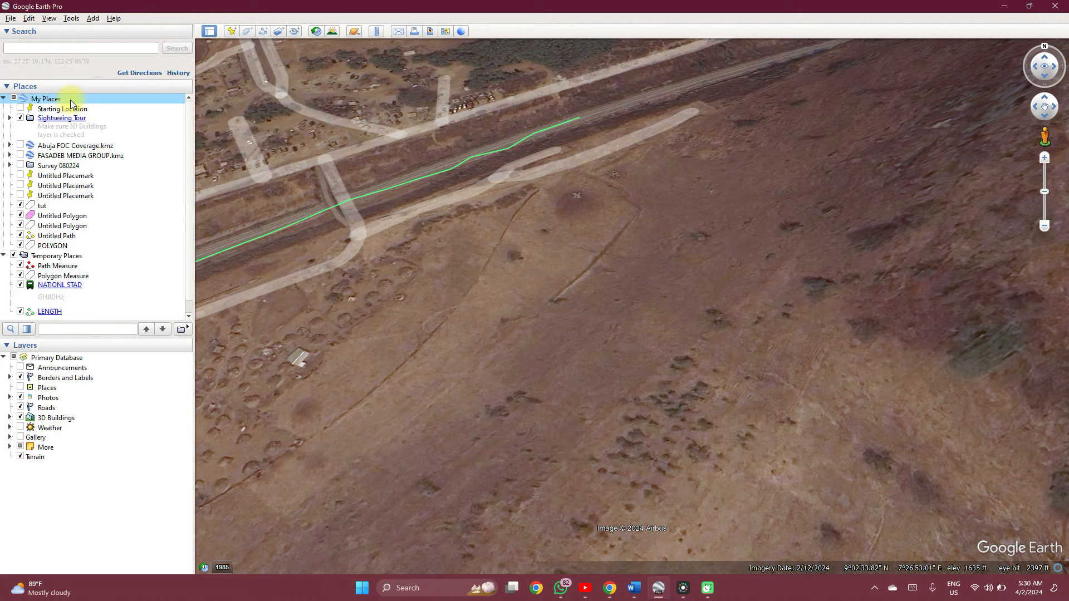
{"action": "right_click", "coordinate": [38, 99]}
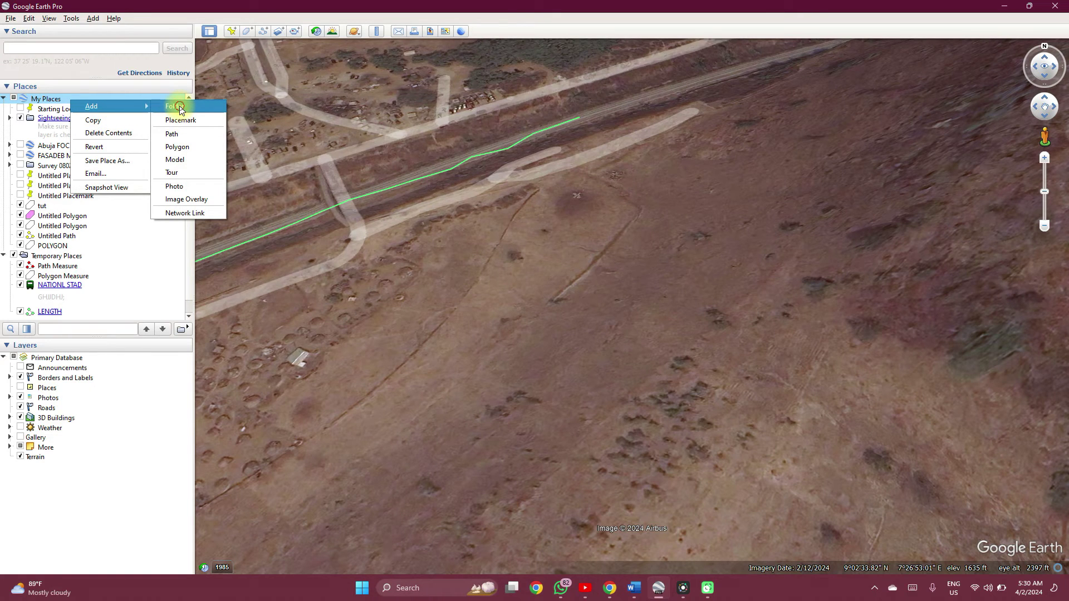
{"action": "left_click", "coordinate": [177, 106]}
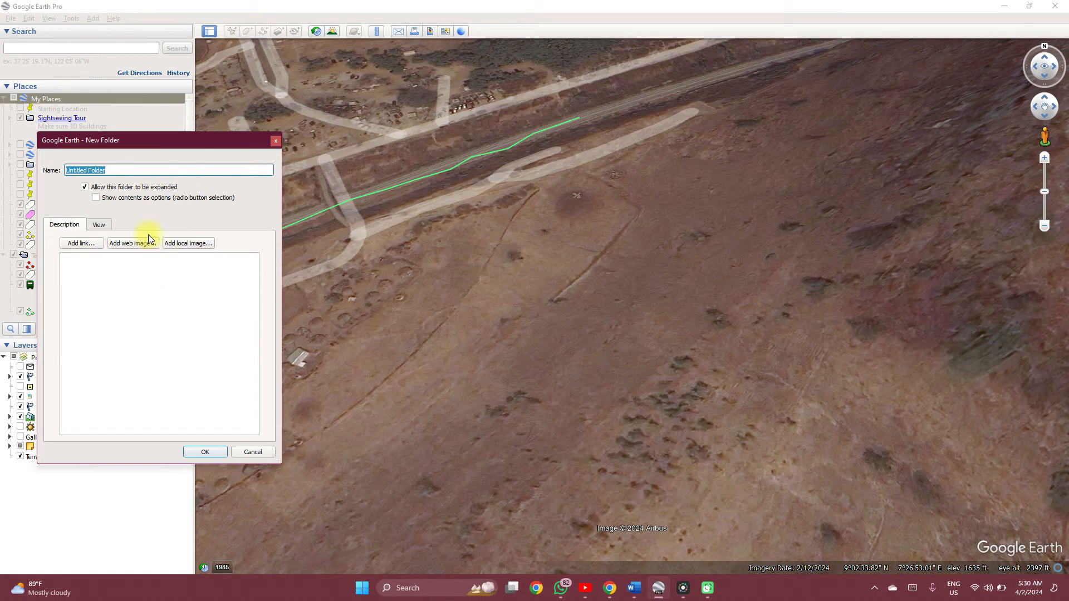
{"action": "type", "text": "SPATIAL"}
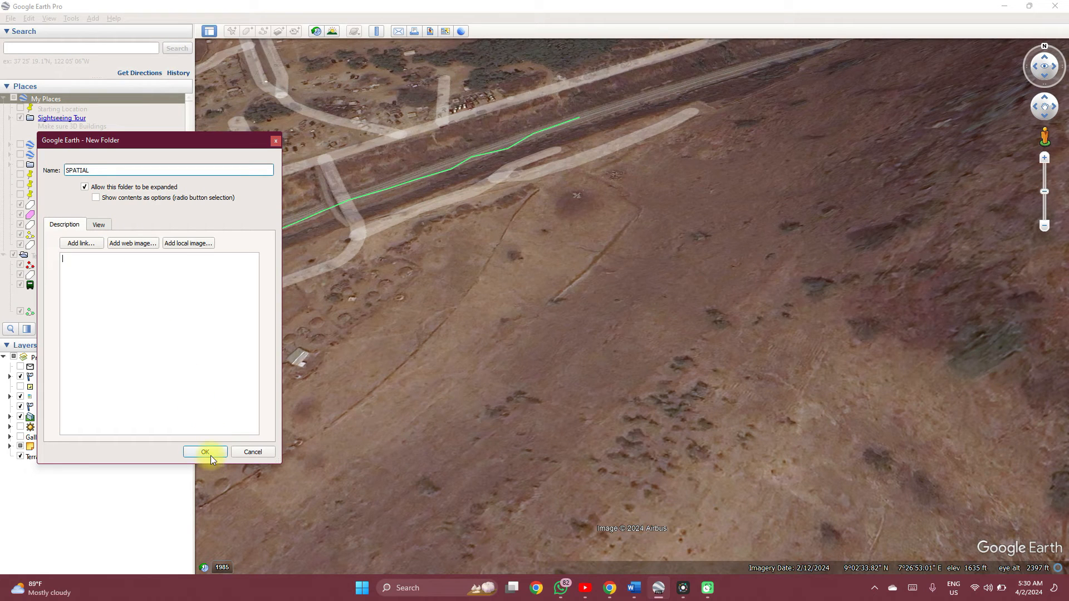
{"action": "left_click", "coordinate": [205, 452]}
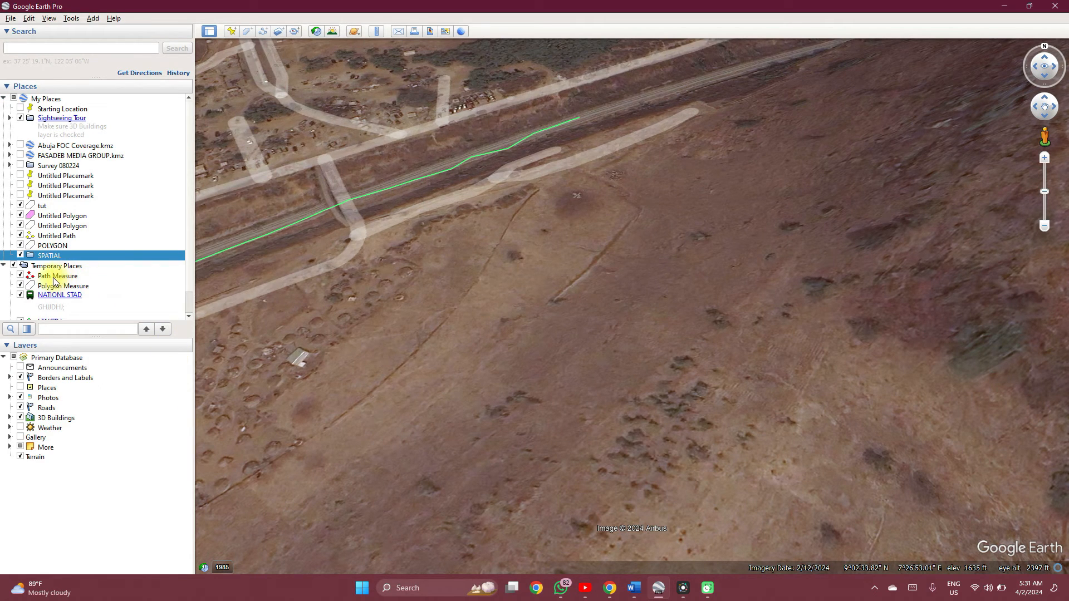
Step: Expand the SPATIAL folder and save it as a KMZ file via Save Place As
{"action": "scroll", "scroll_direction": "down", "scroll_amount": 3}
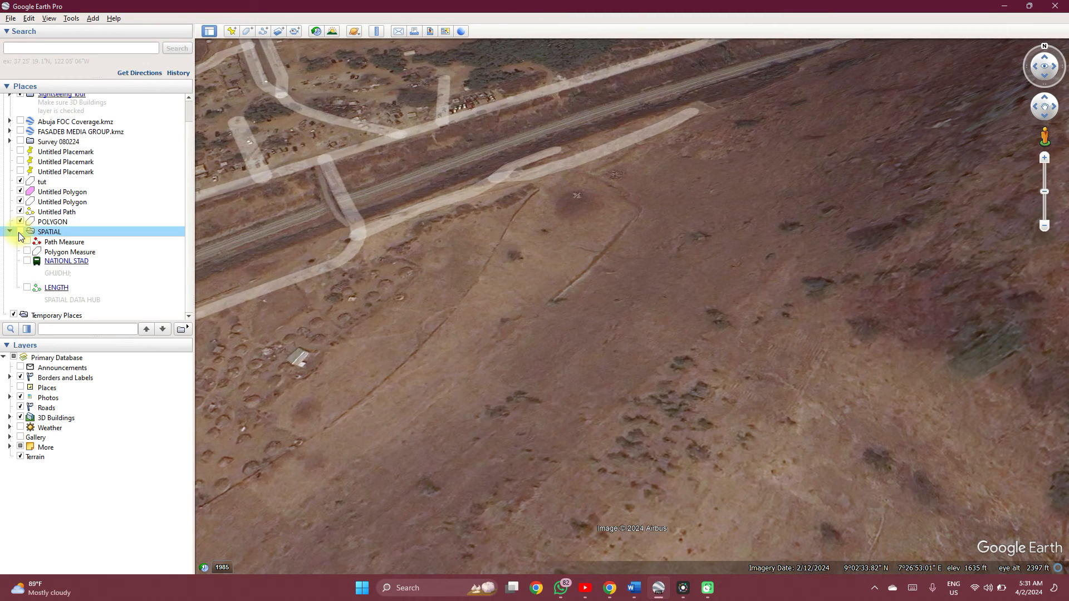
{"action": "left_click", "coordinate": [20, 232]}
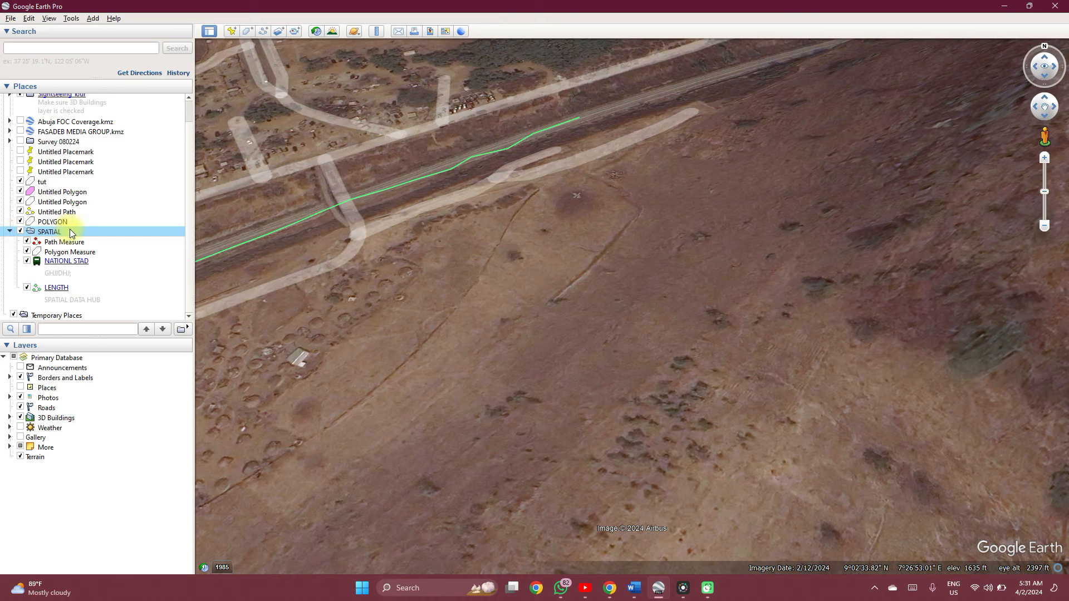
{"action": "right_click", "coordinate": [49, 232]}
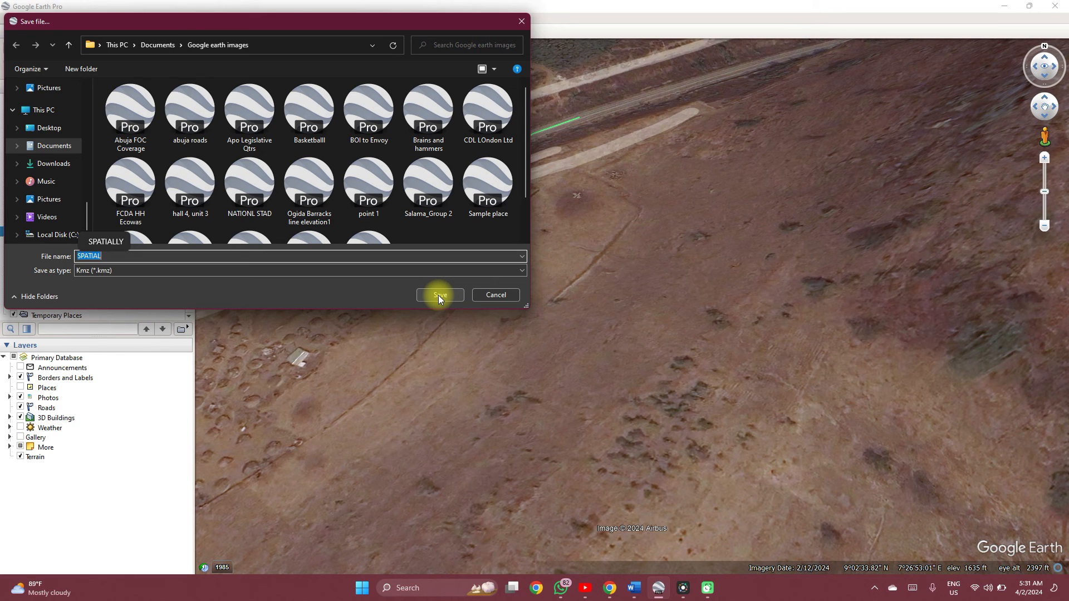
{"action": "left_click", "coordinate": [439, 294]}
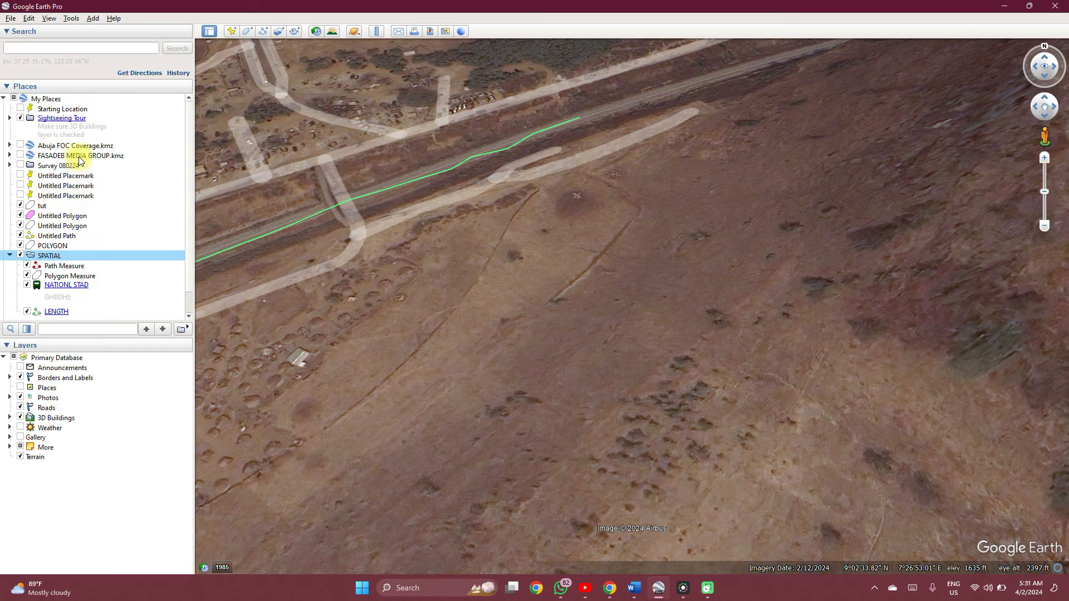
Step: Open the context menu for Path Measure inside the SPATIAL folder
{"action": "scroll", "scroll_direction": "down", "scroll_amount": 3}
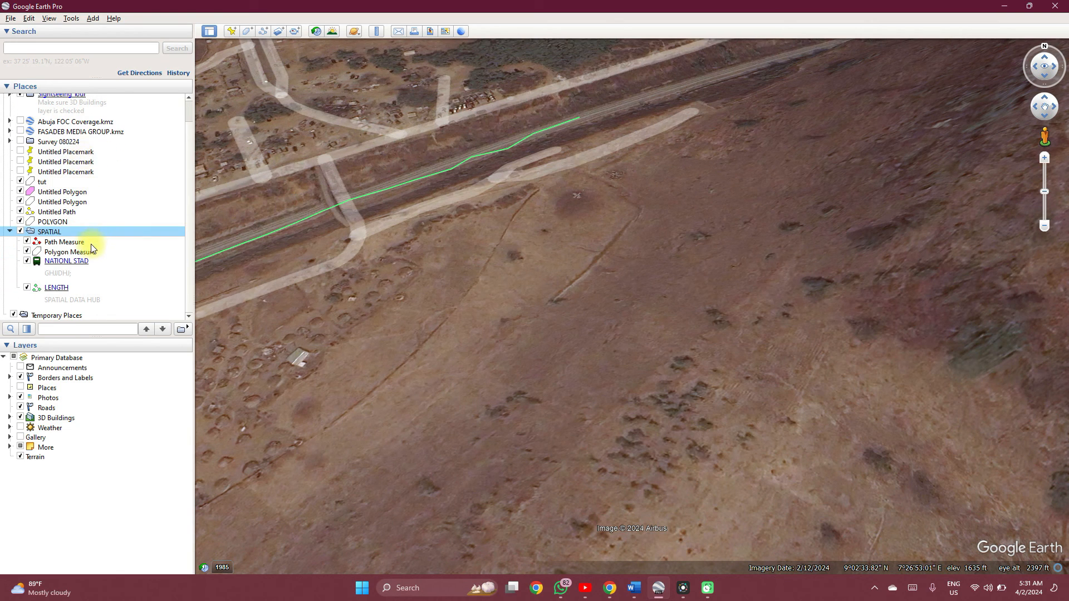
{"action": "right_click", "coordinate": [63, 242]}
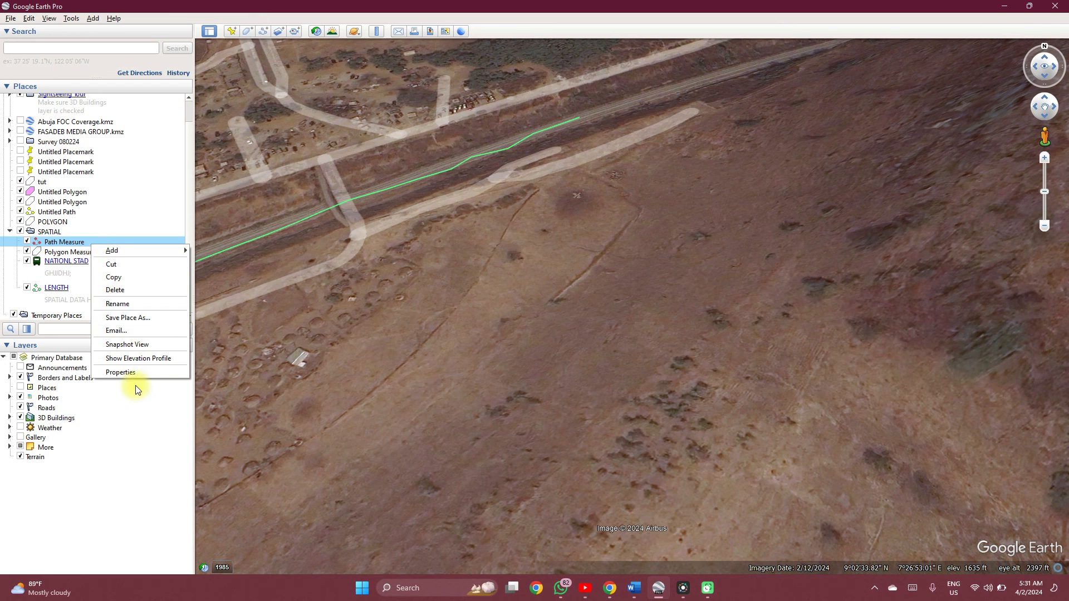
{"action": "mouse_move", "coordinate": [144, 460]}
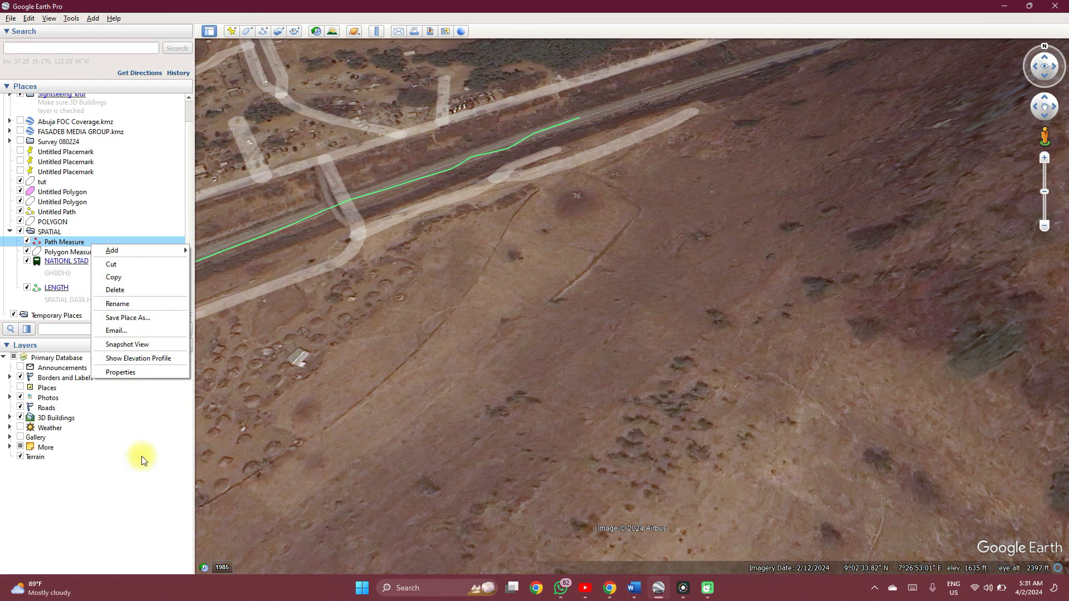